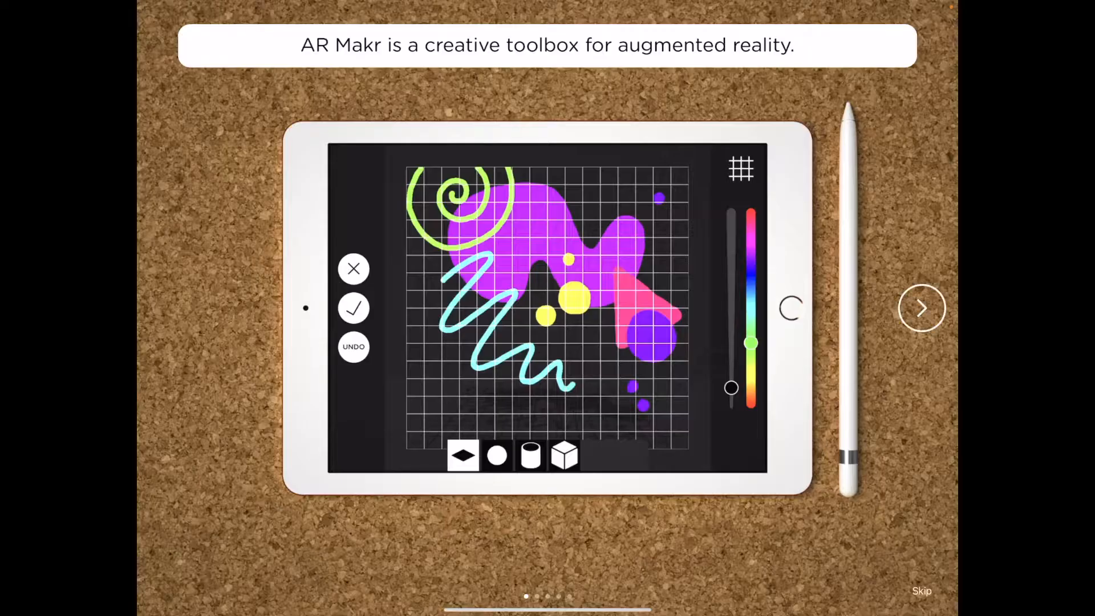
Advance through the introduction slides, then choose Let's go! and Start to reach templates
{"action": "left_click", "coordinate": [920, 308]}
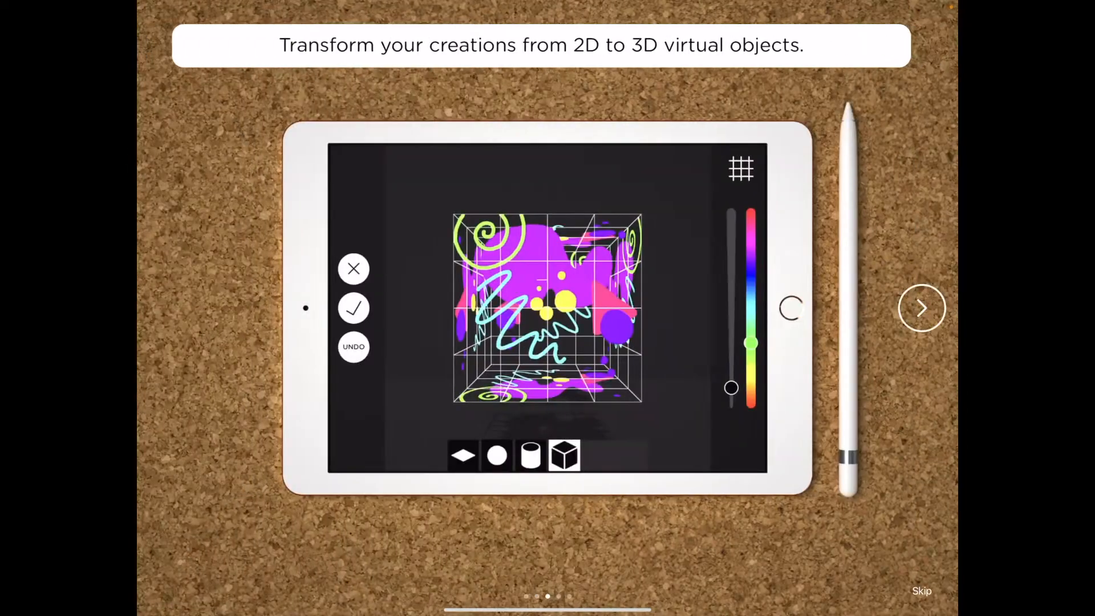
{"action": "left_click", "coordinate": [921, 308]}
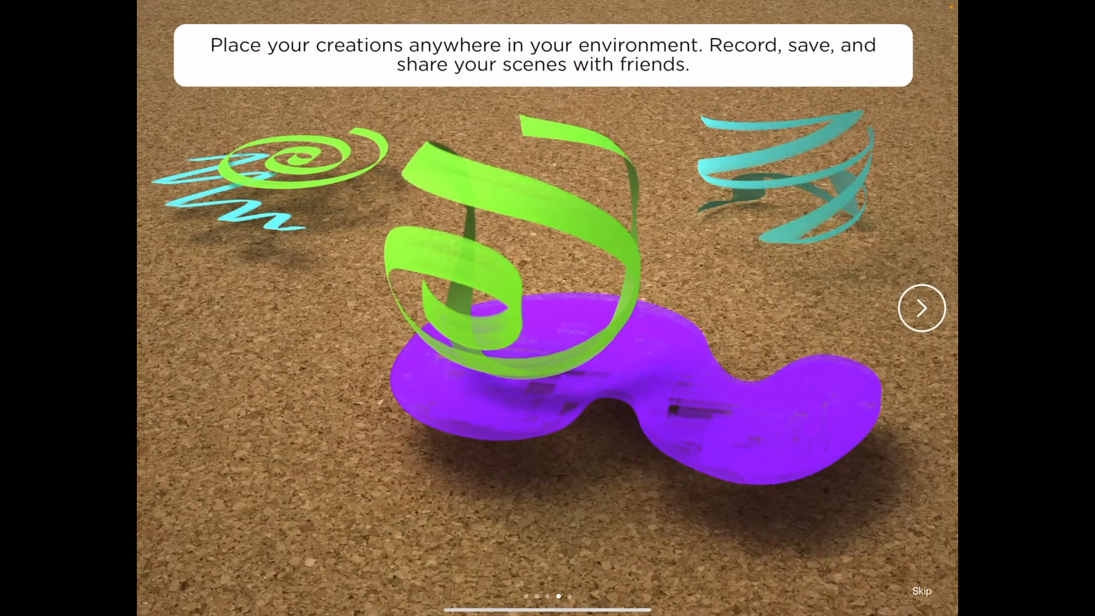
{"action": "left_click", "coordinate": [921, 308]}
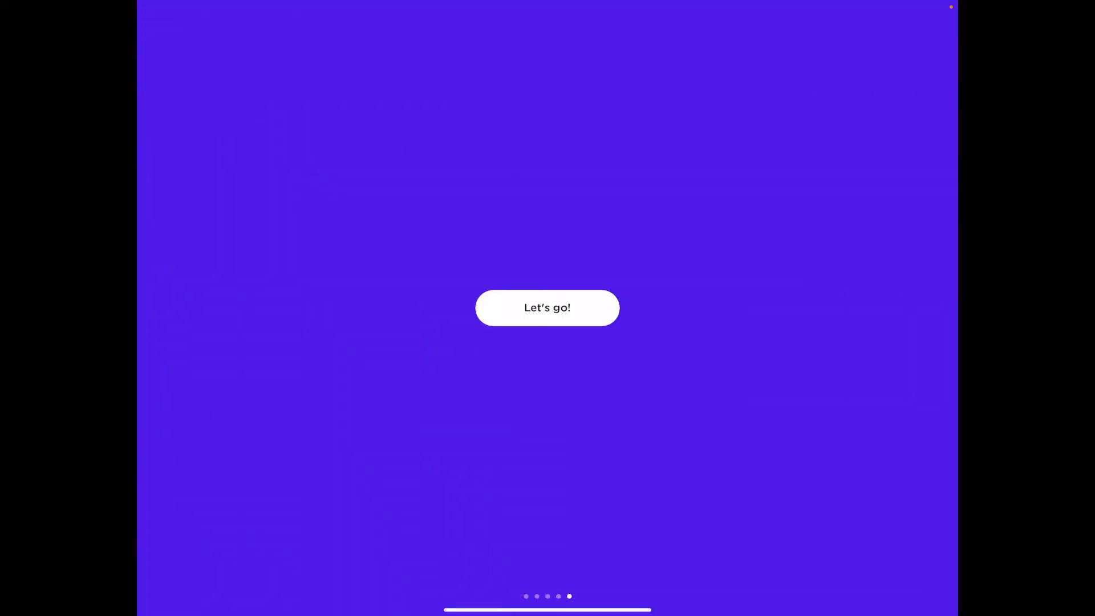
{"action": "left_click", "coordinate": [546, 307]}
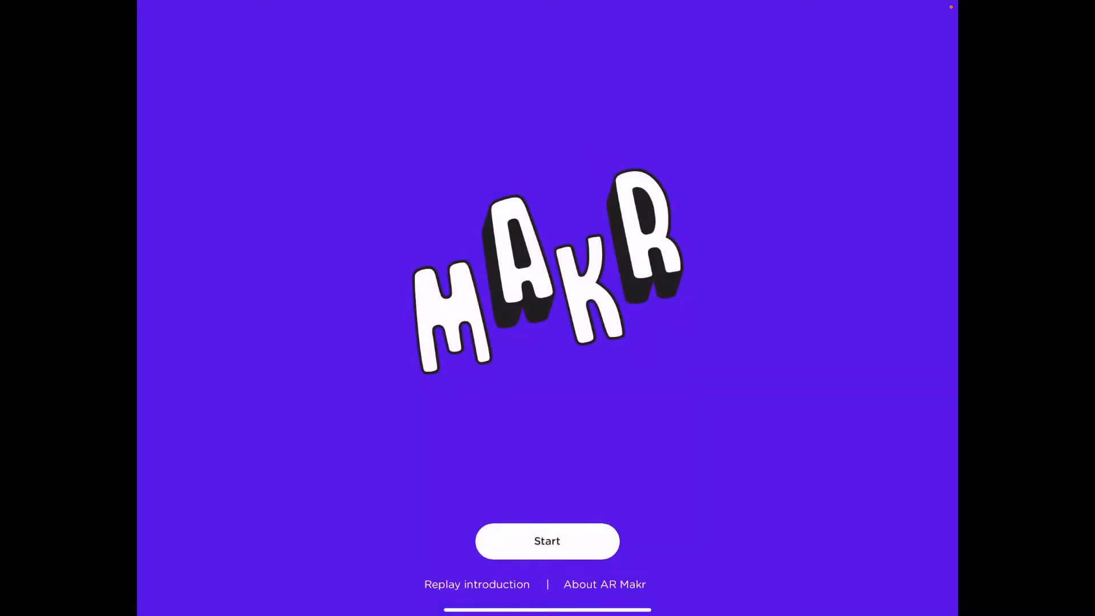
{"action": "left_click", "coordinate": [547, 541]}
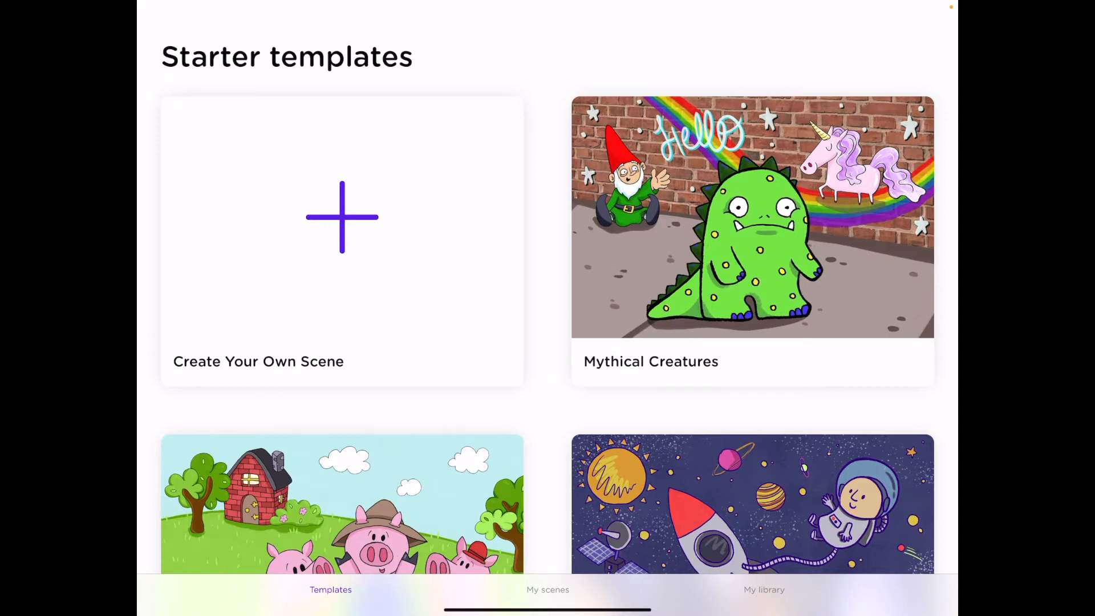
{"action": "scroll", "scroll_direction": "down", "scroll_amount": 3}
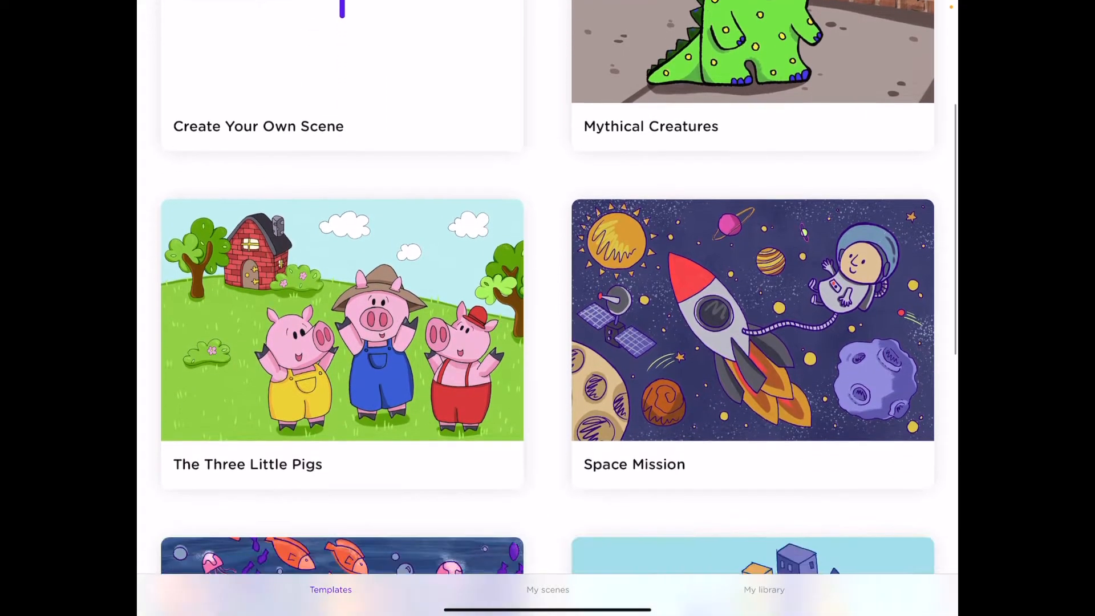
{"action": "scroll", "scroll_direction": "down", "scroll_amount": 3}
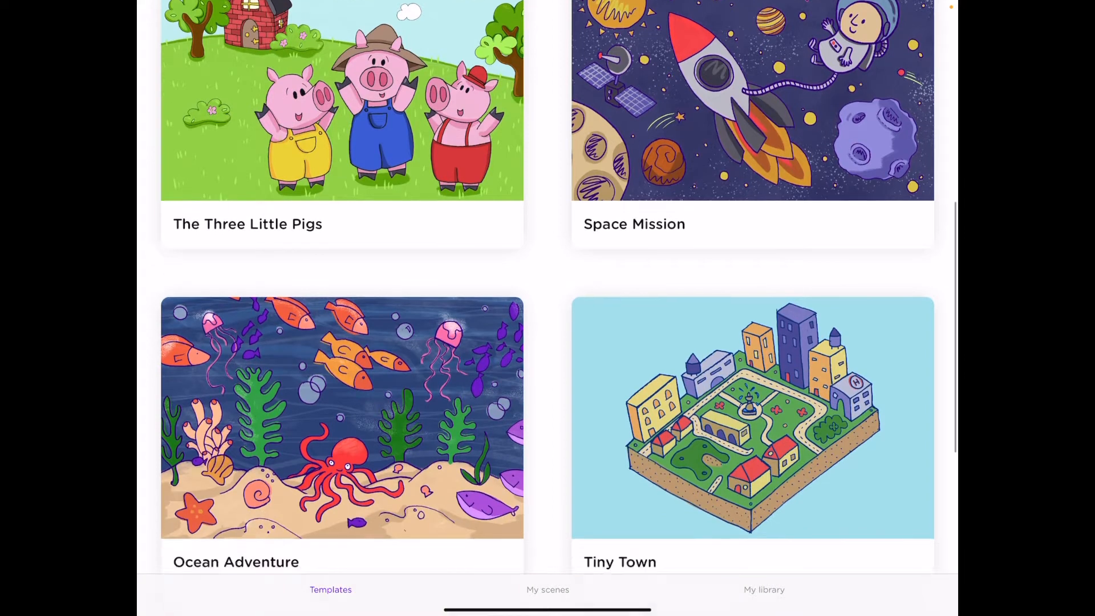
{"action": "scroll", "scroll_direction": "down", "scroll_amount": 3}
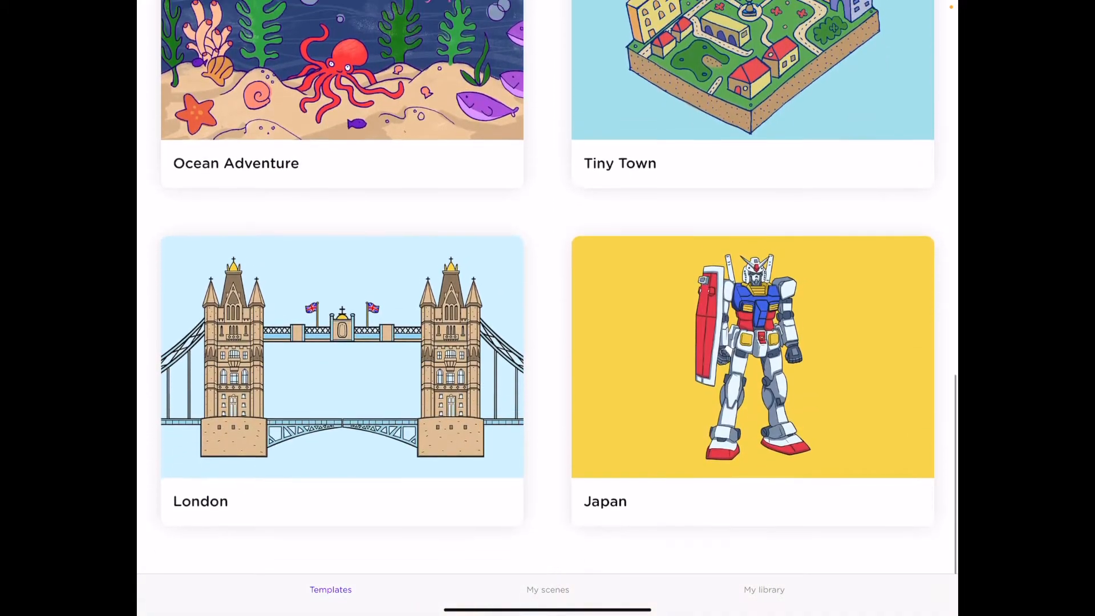
{"action": "scroll", "scroll_direction": "up", "scroll_amount": 3}
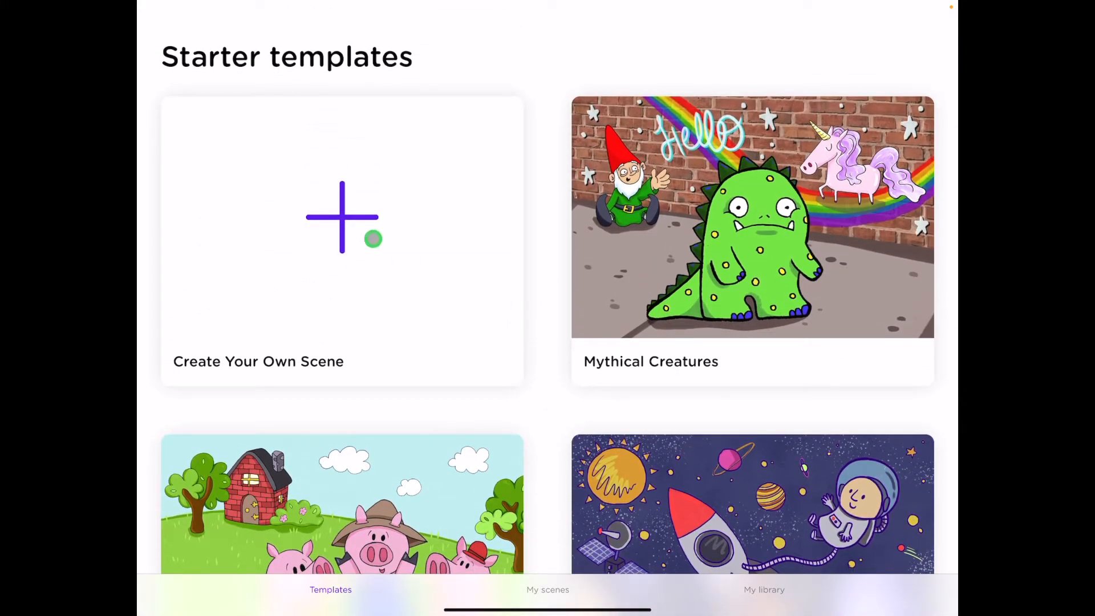
{"action": "mouse_move", "coordinate": [312, 232]}
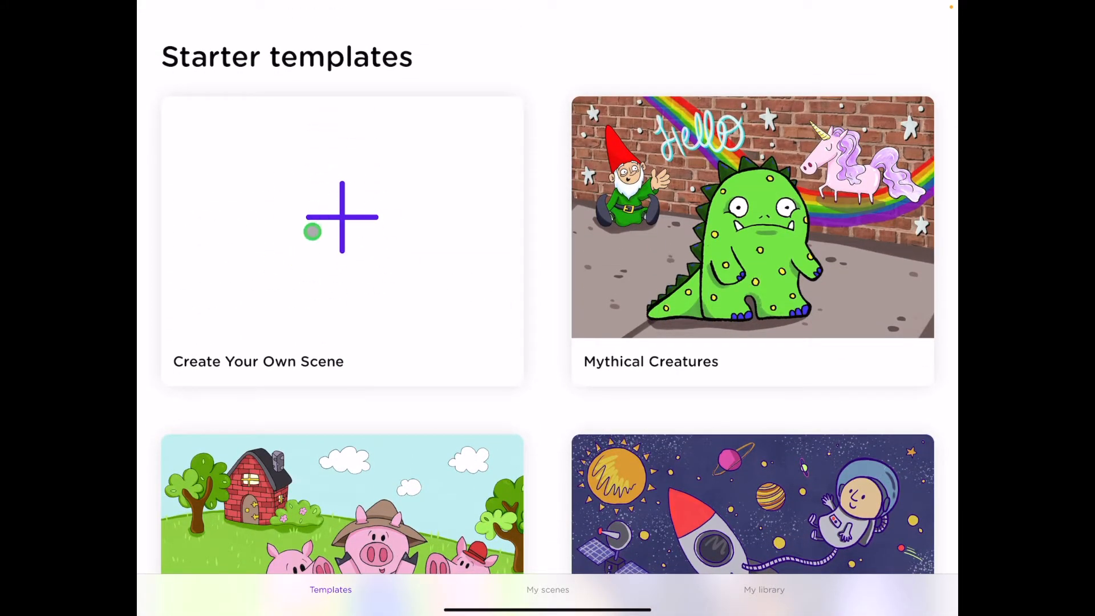
{"action": "mouse_move", "coordinate": [548, 222]}
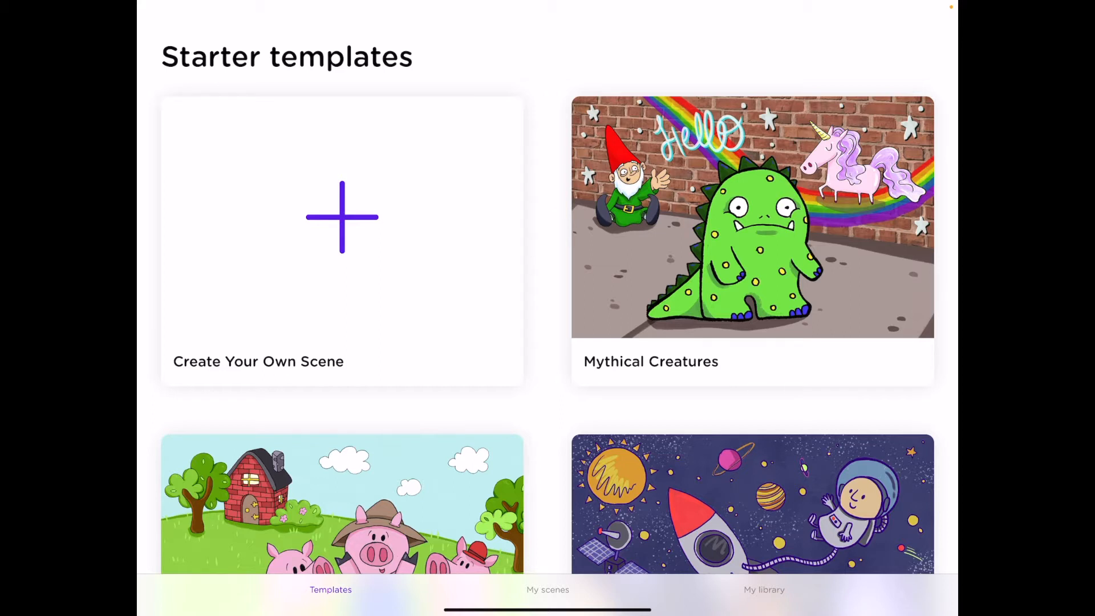
Show My scenes, scroll the saved scenes list, and preview the Monster scene
{"action": "left_click", "coordinate": [548, 589]}
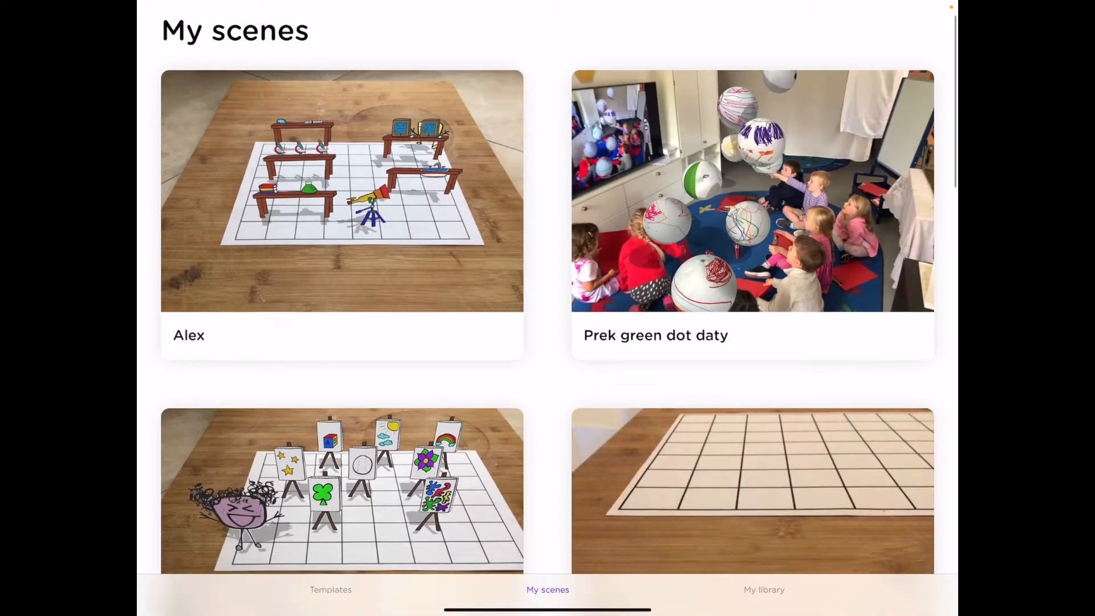
{"action": "scroll", "scroll_direction": "down", "scroll_amount": 3}
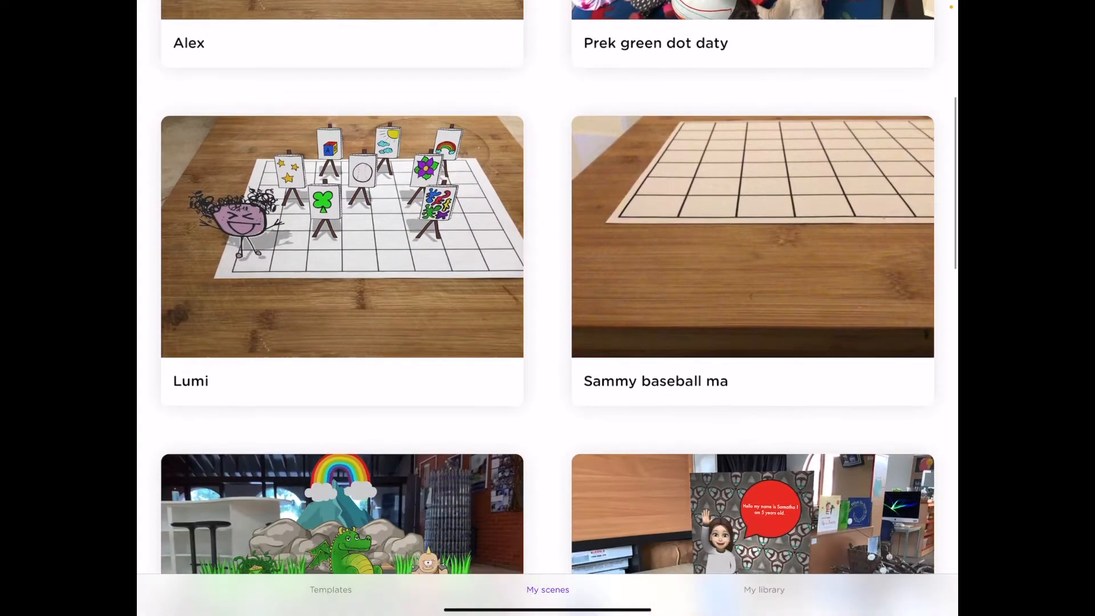
{"action": "scroll", "scroll_direction": "down", "scroll_amount": 3}
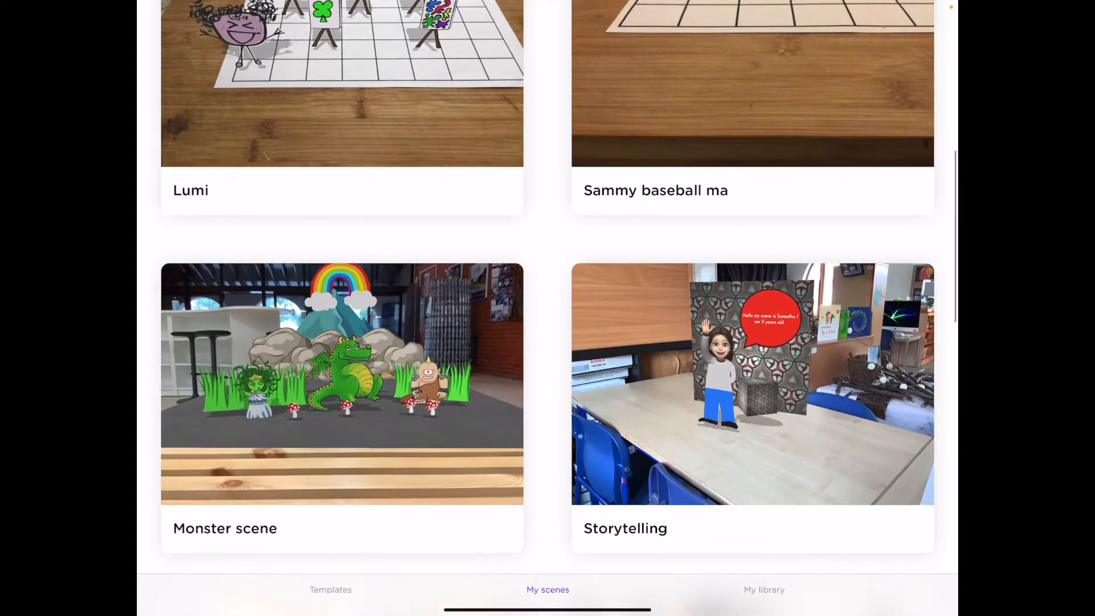
{"action": "left_click", "coordinate": [342, 384]}
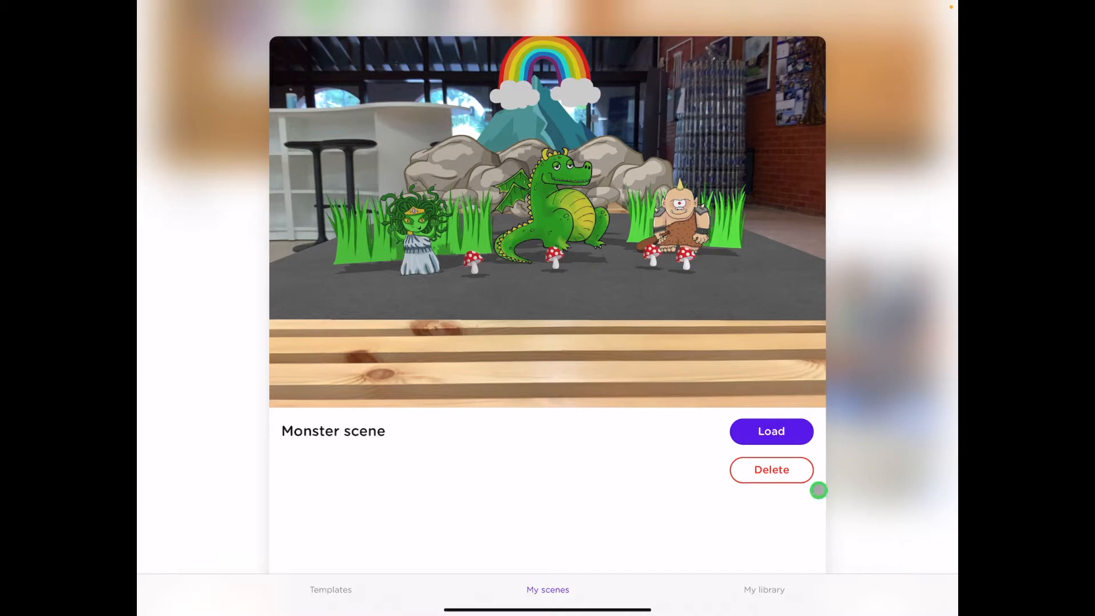
{"action": "mouse_move", "coordinate": [771, 469]}
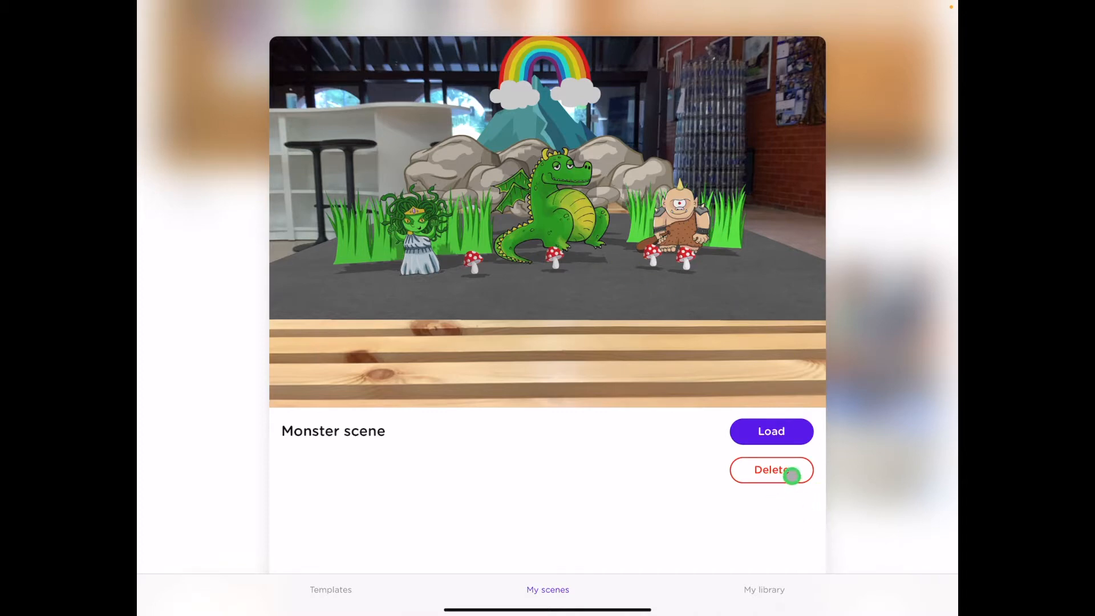
{"action": "mouse_move", "coordinate": [906, 401]}
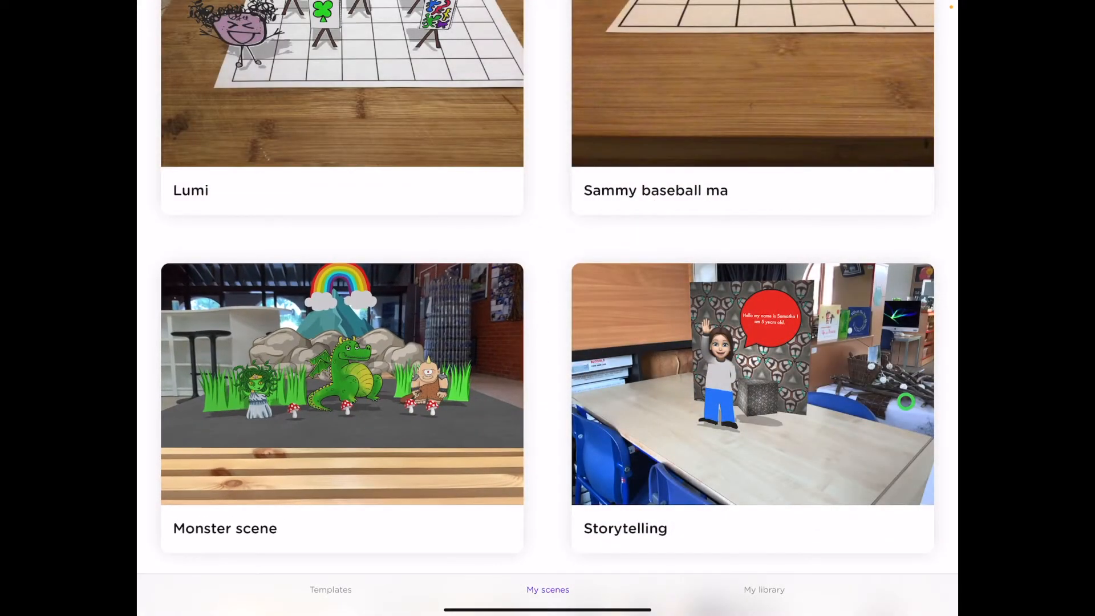
Select and delete the yellow Hello drawing from My library, then return to templates
{"action": "left_click", "coordinate": [764, 588]}
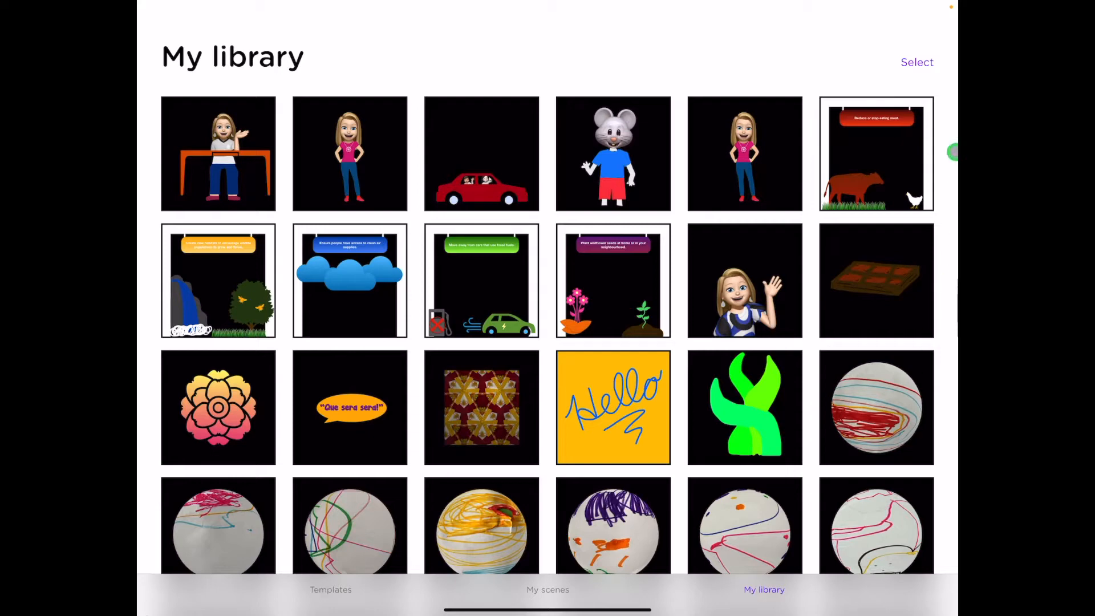
{"action": "left_click", "coordinate": [917, 62]}
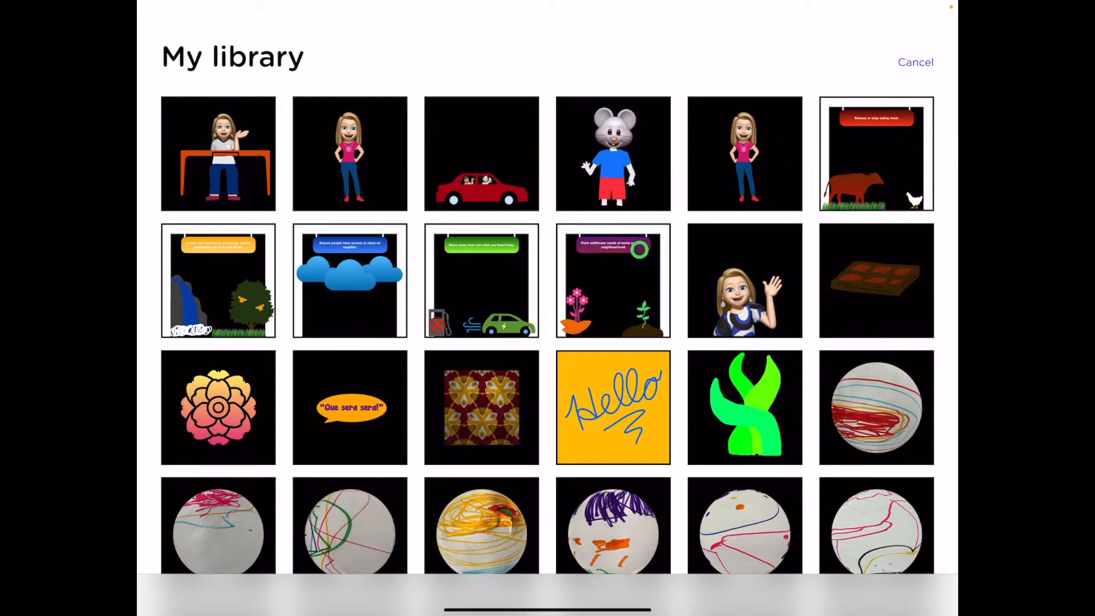
{"action": "left_click", "coordinate": [612, 407]}
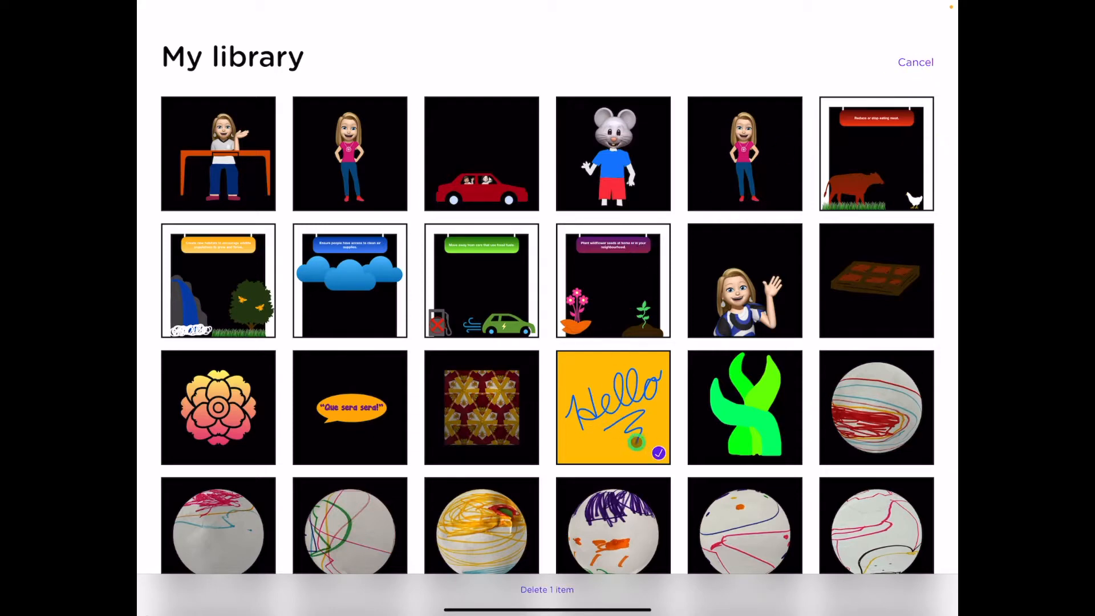
{"action": "left_click", "coordinate": [547, 589]}
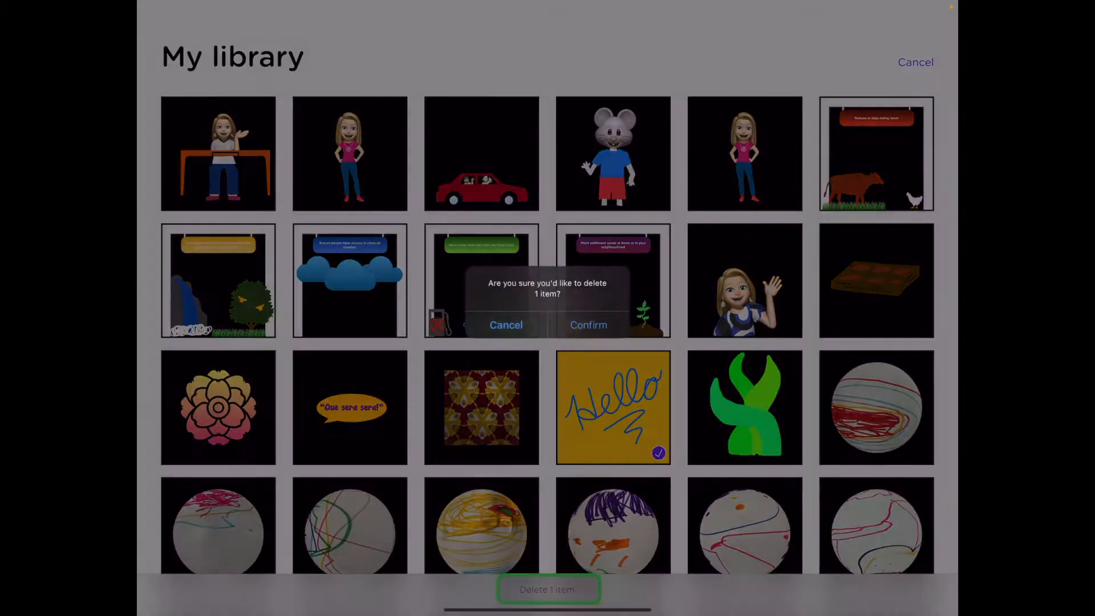
{"action": "left_click", "coordinate": [588, 325]}
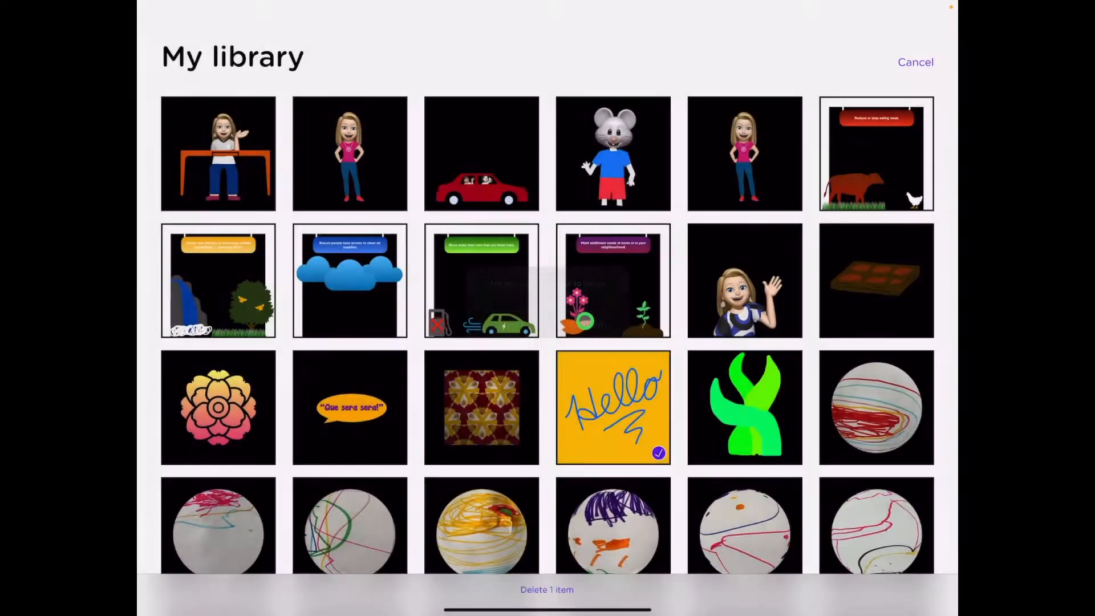
{"action": "left_click", "coordinate": [547, 589]}
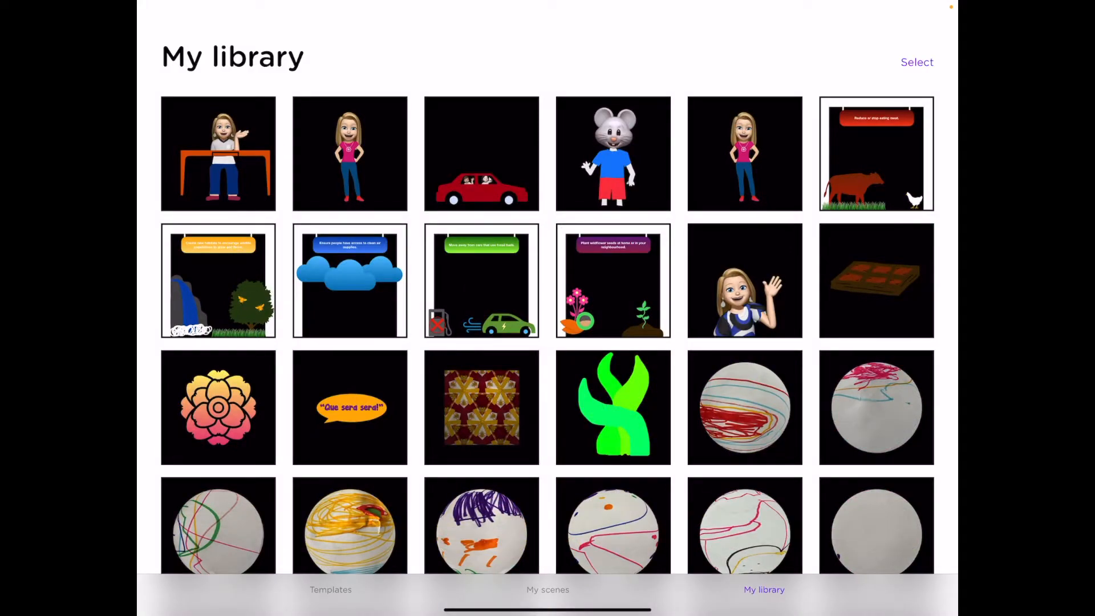
{"action": "left_click", "coordinate": [330, 589]}
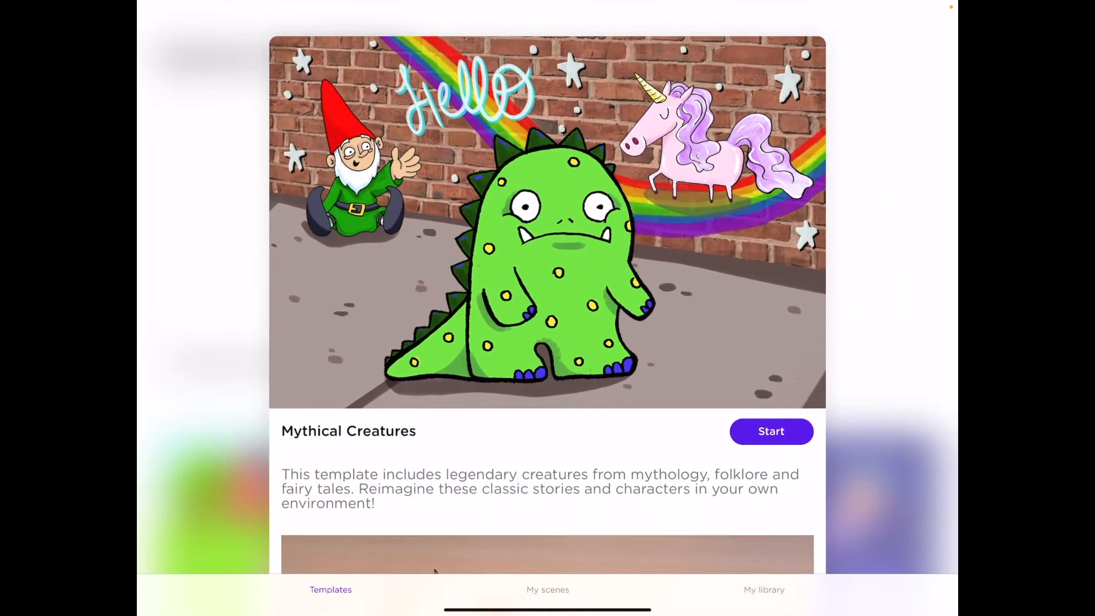
Scroll through the Mythical Creatures template's sample creatures
{"action": "scroll", "scroll_direction": "down", "scroll_amount": 3}
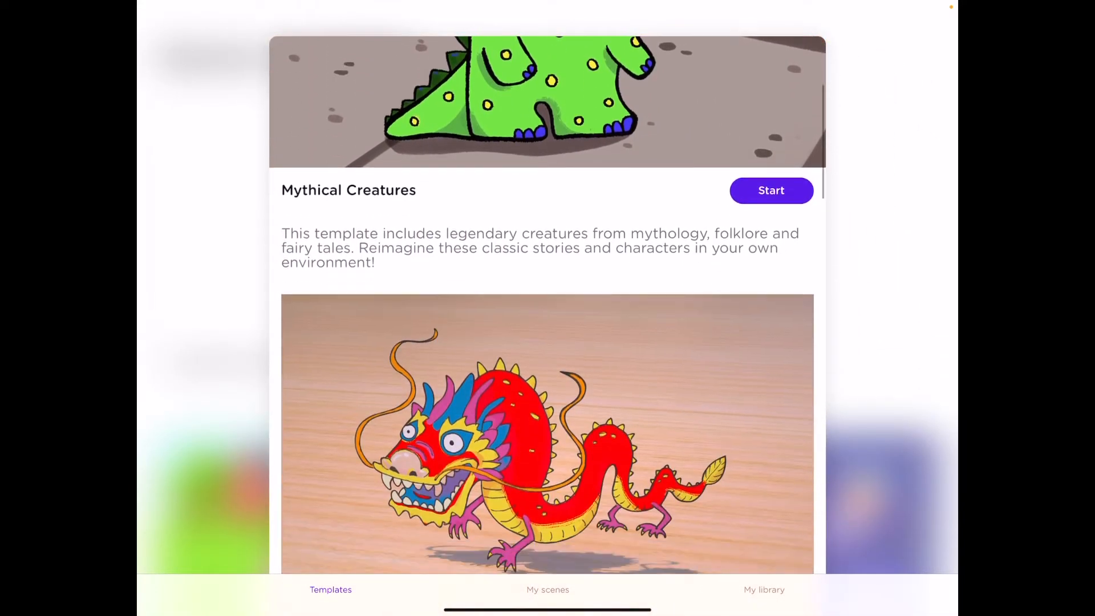
{"action": "scroll", "scroll_direction": "down", "scroll_amount": 3}
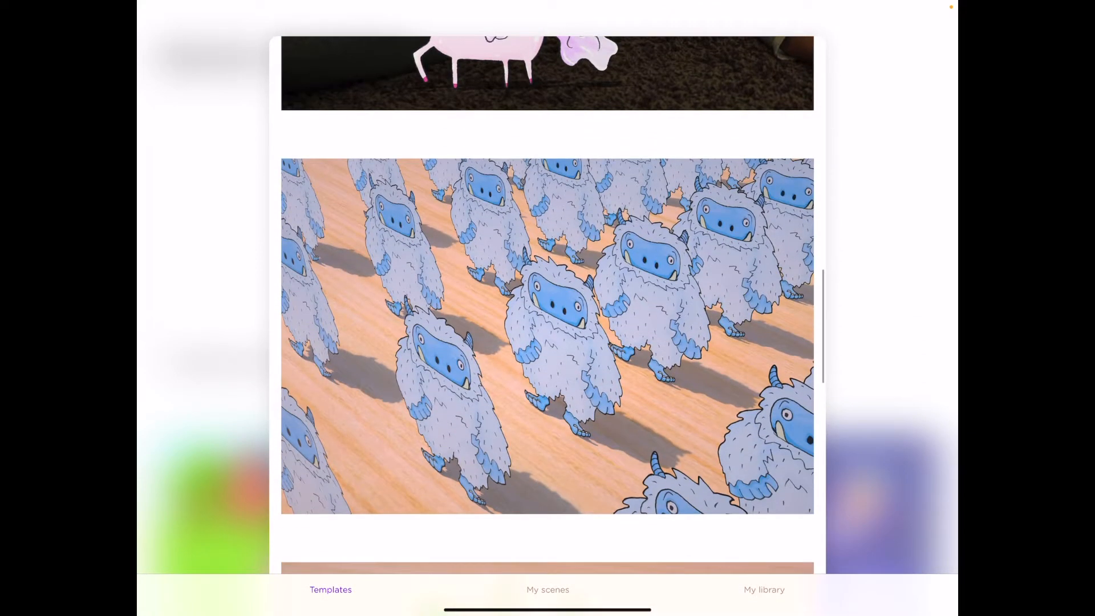
{"action": "scroll", "scroll_direction": "down", "scroll_amount": 3}
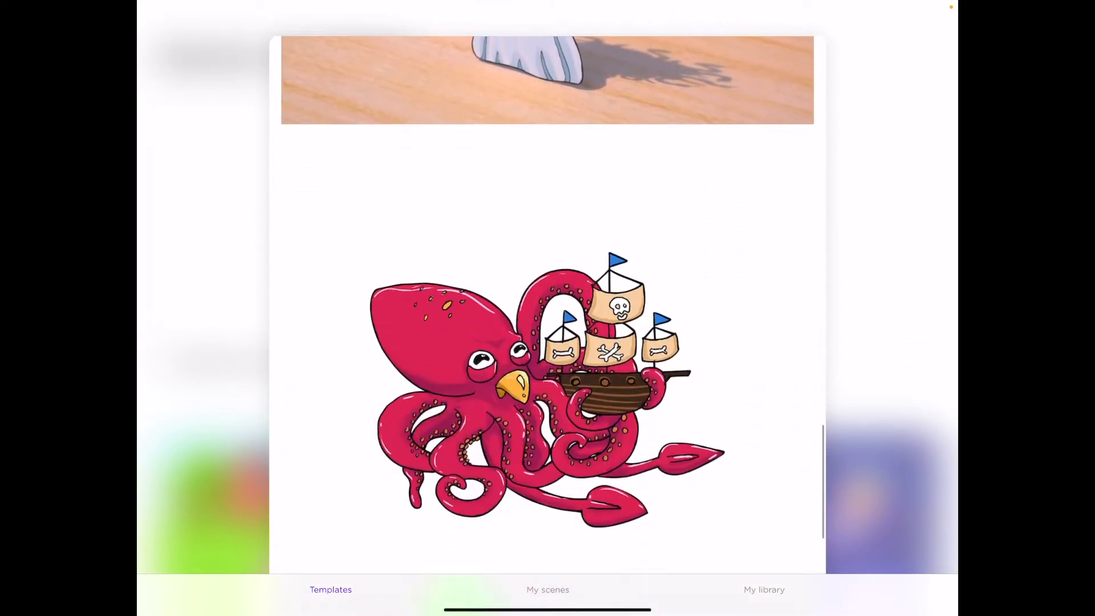
{"action": "scroll", "scroll_direction": "up", "scroll_amount": 3}
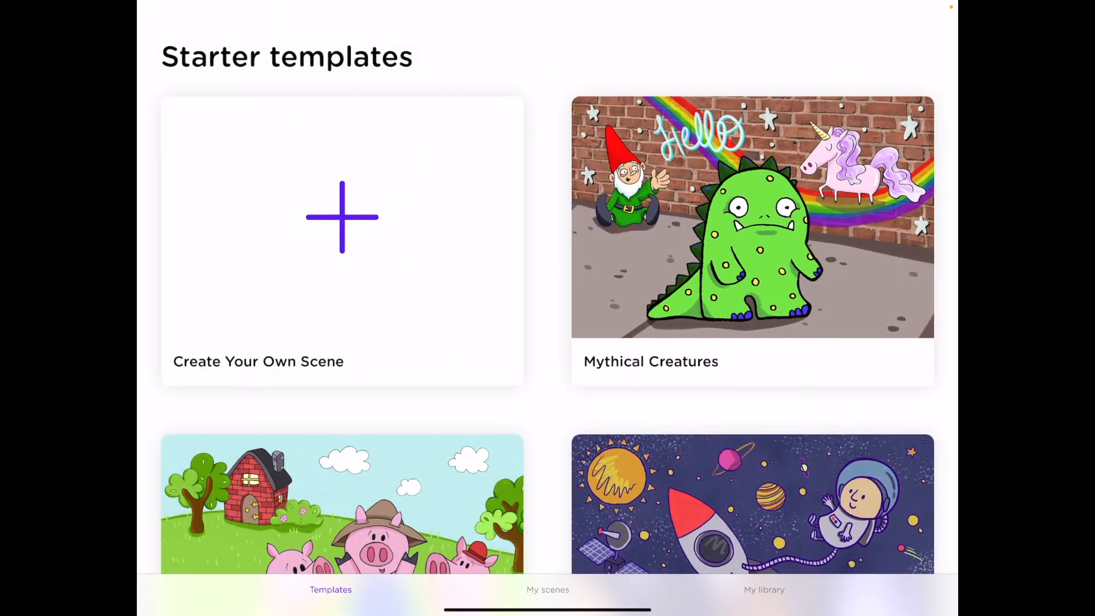
{"action": "mouse_move", "coordinate": [342, 217]}
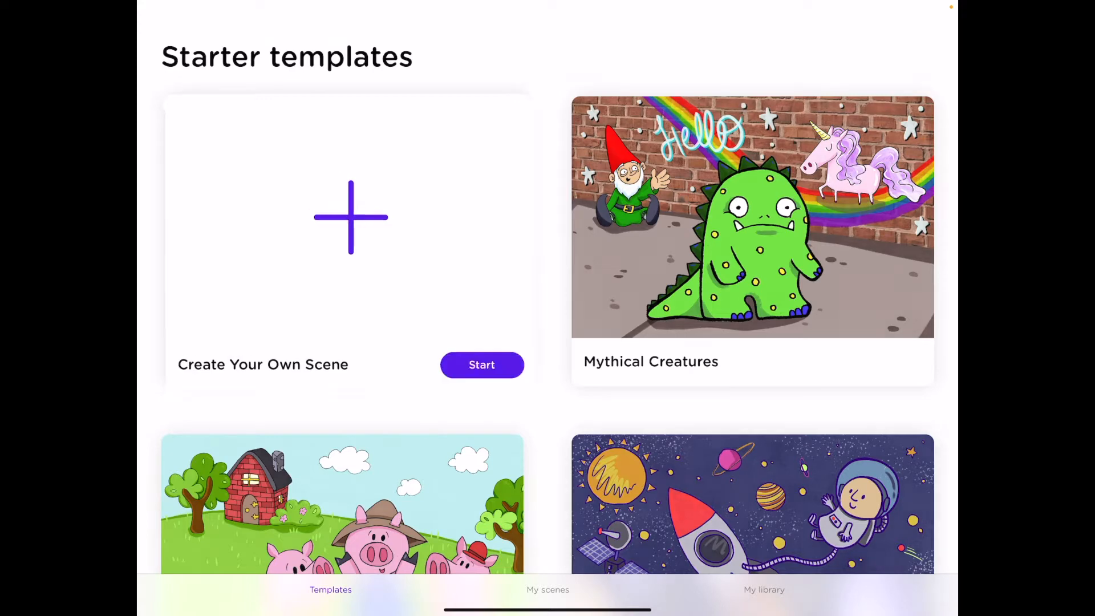
Open Create Your Own Scene and start it to launch the AR camera view
{"action": "left_click", "coordinate": [350, 217]}
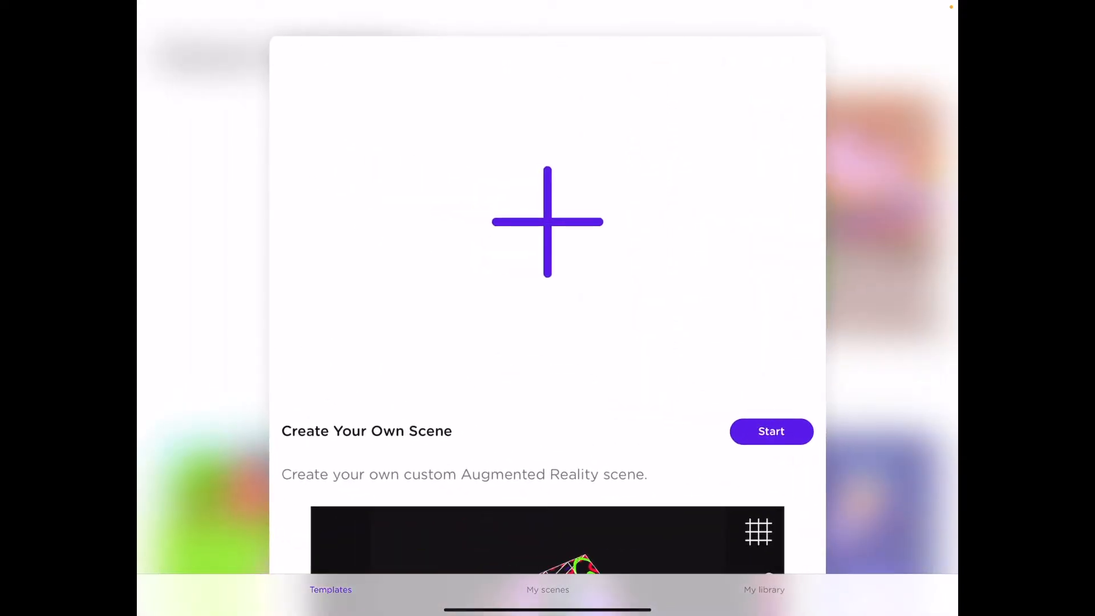
{"action": "left_click", "coordinate": [771, 431]}
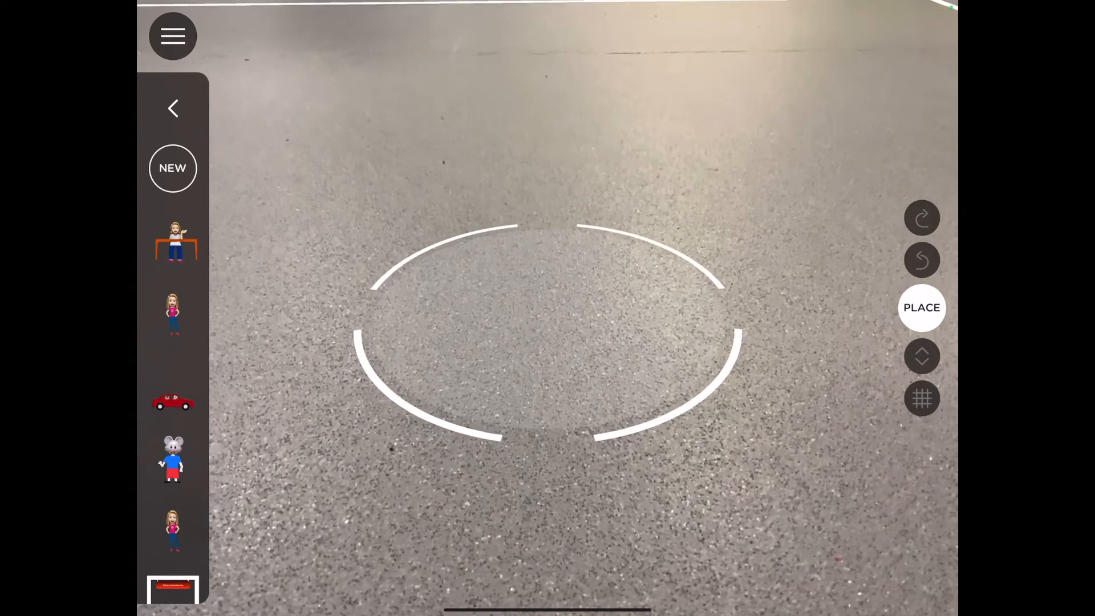
Scroll through the saved objects in the left object library
{"action": "scroll", "scroll_direction": "down", "scroll_amount": 3}
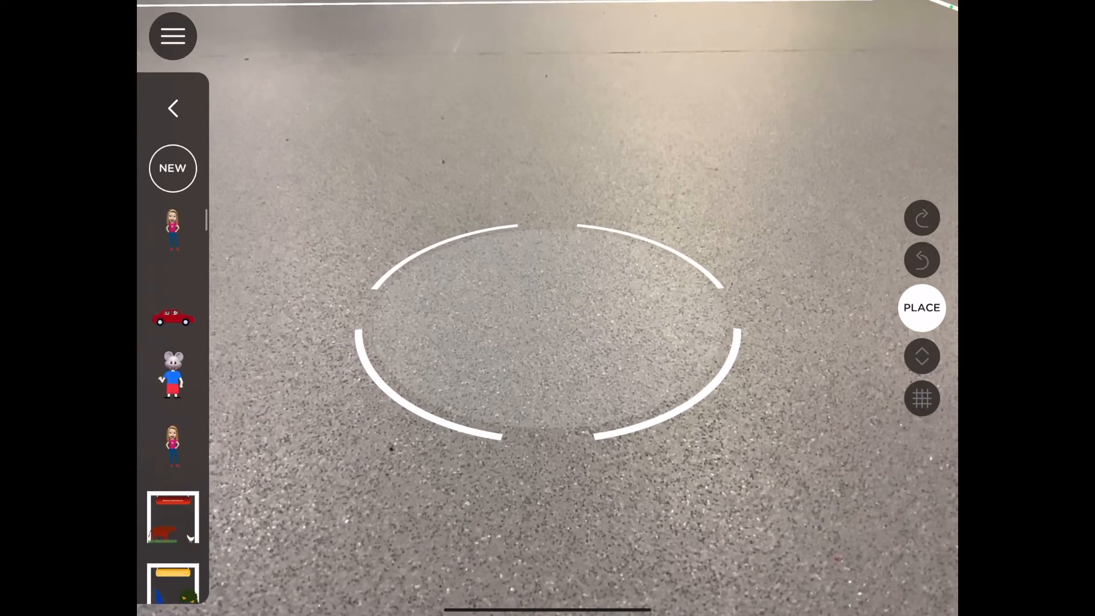
{"action": "scroll", "scroll_direction": "down", "scroll_amount": 3}
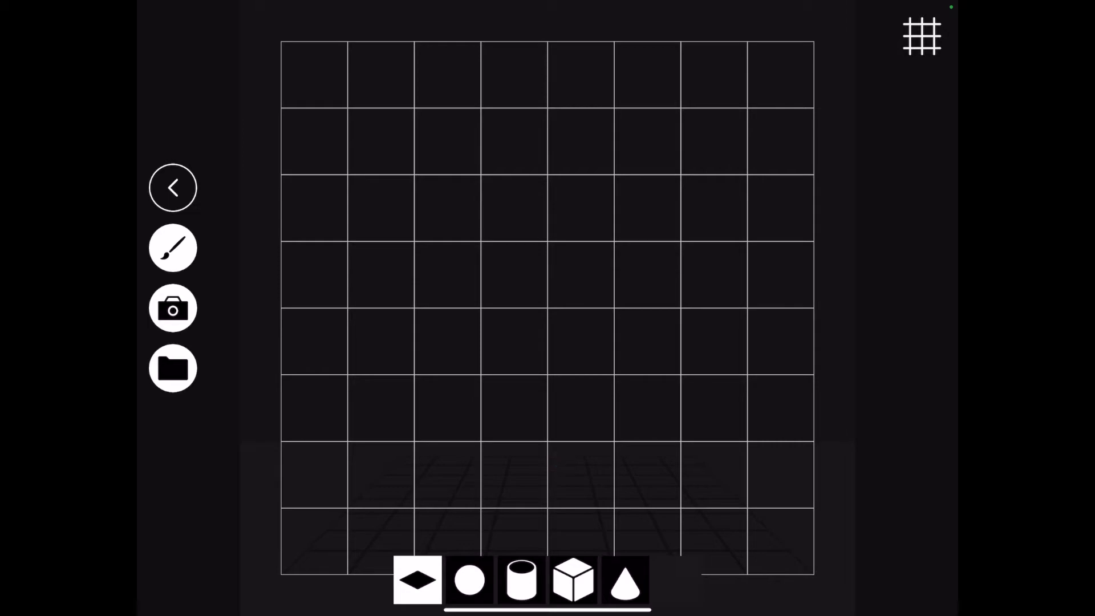
Preview the sphere shape, return to flat, and draw yellow loops with blue dots
{"action": "left_click", "coordinate": [468, 579]}
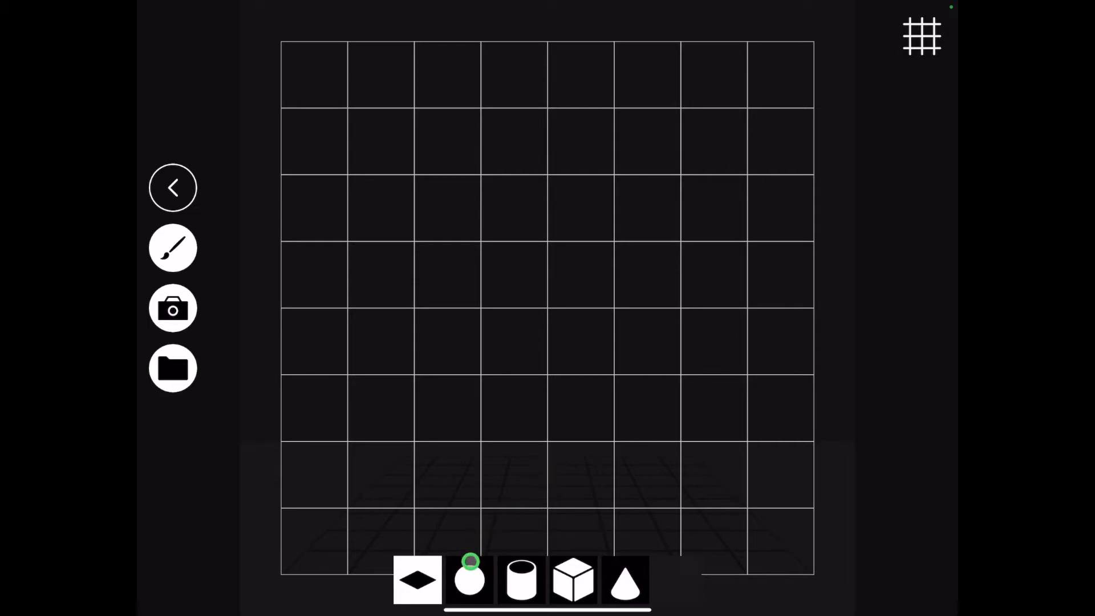
{"action": "left_click", "coordinate": [469, 579]}
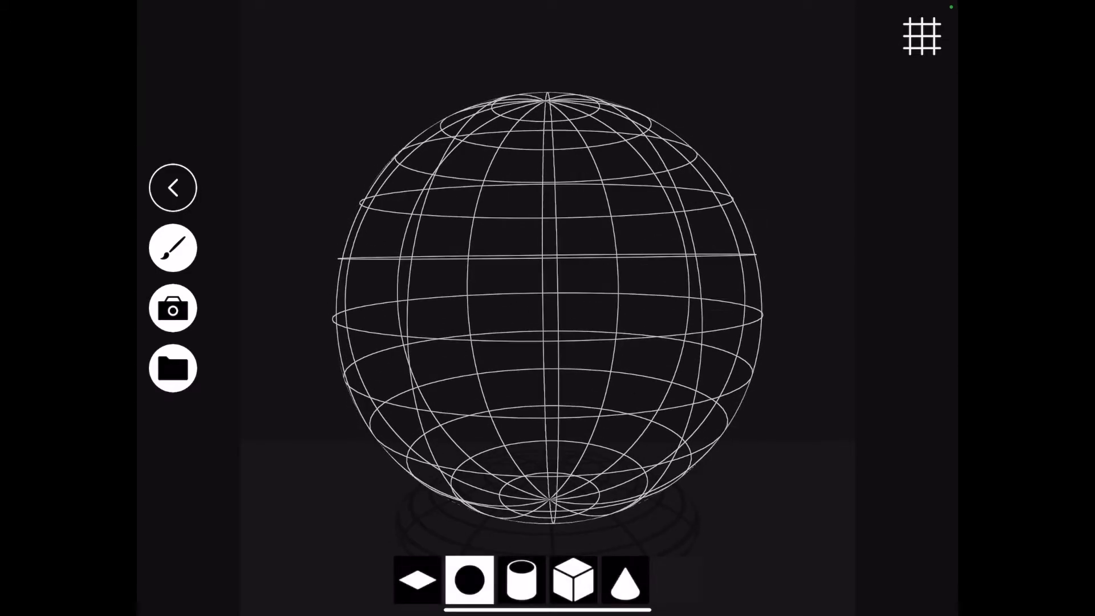
{"action": "left_click", "coordinate": [418, 579]}
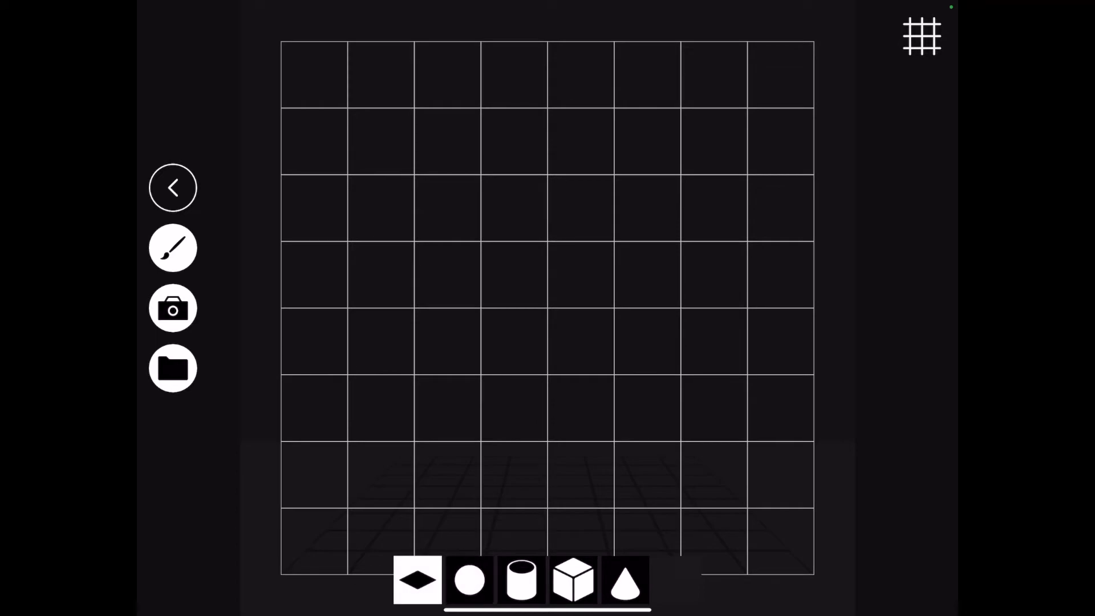
{"action": "left_click", "coordinate": [173, 308]}
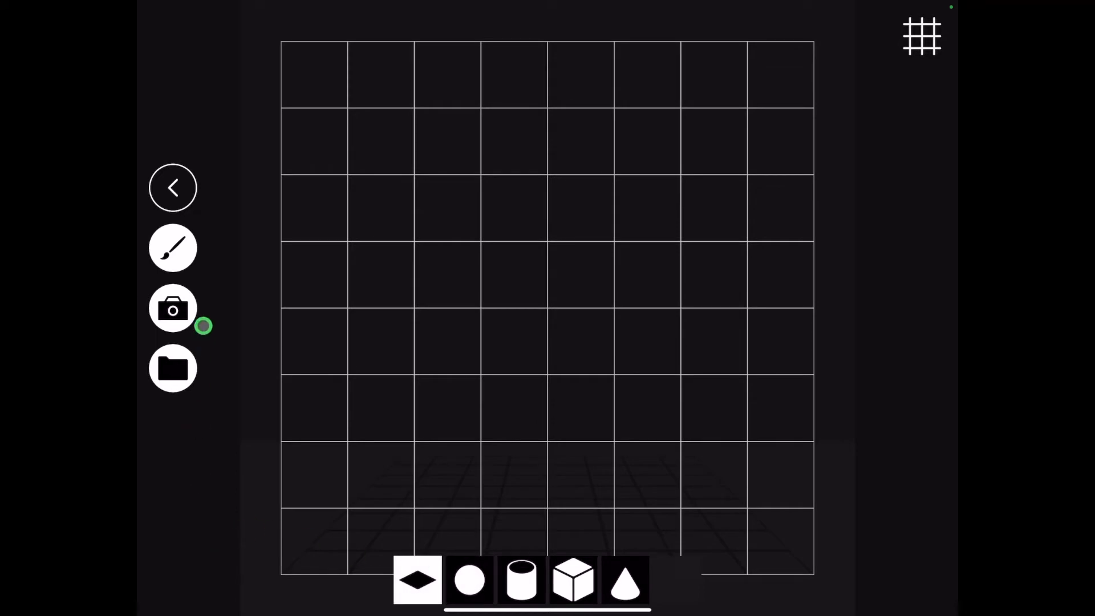
{"action": "left_click", "coordinate": [172, 248]}
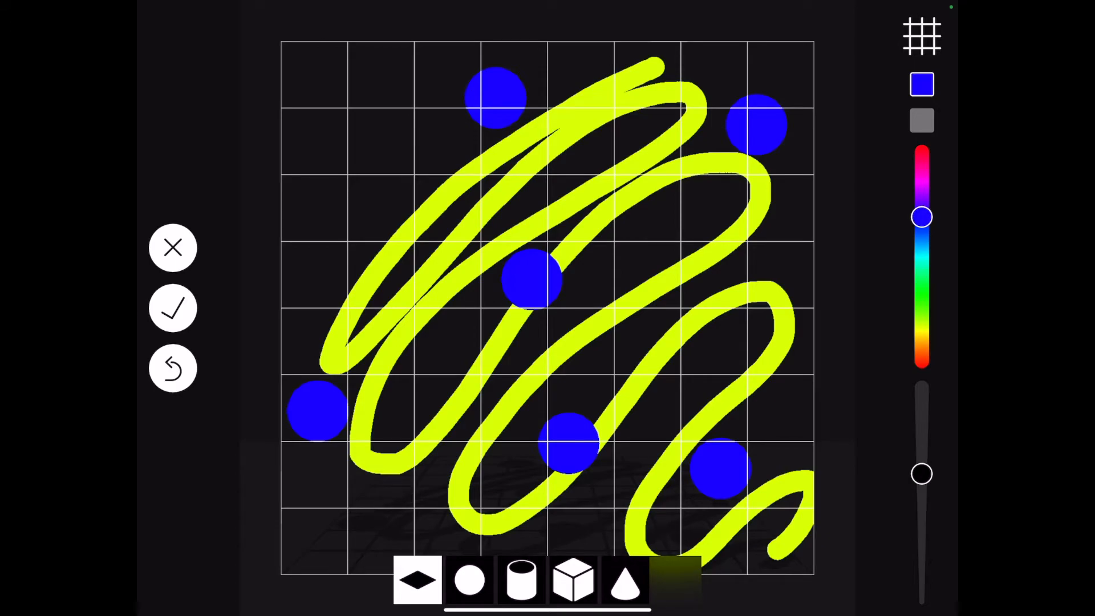
Wrap the yellow-and-blue drawing onto a sphere, save it, and dismiss Save Success
{"action": "left_click", "coordinate": [469, 578]}
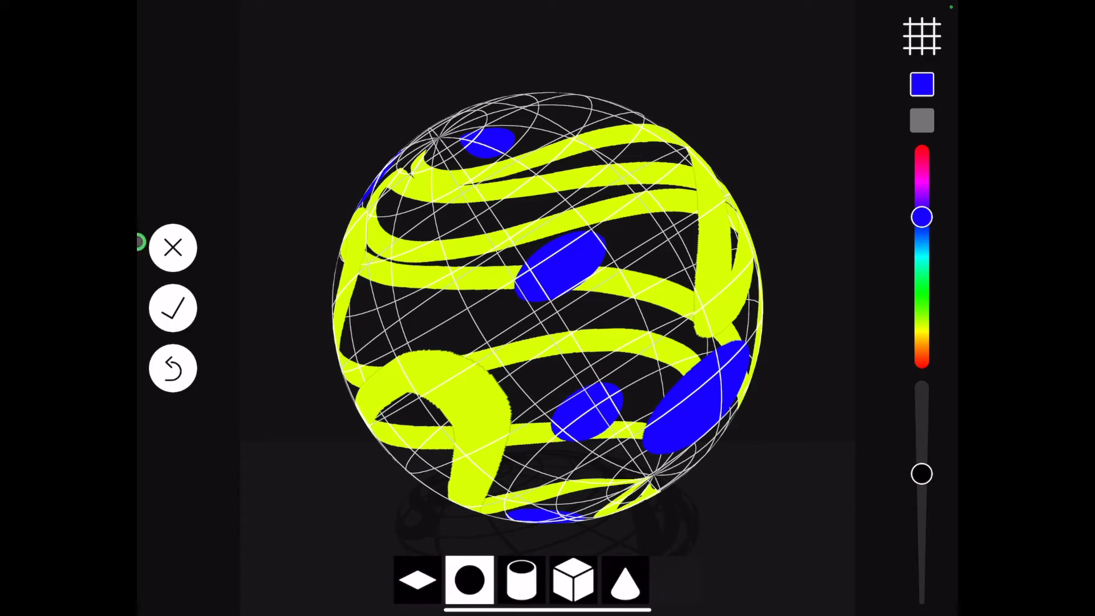
{"action": "left_click", "coordinate": [173, 308]}
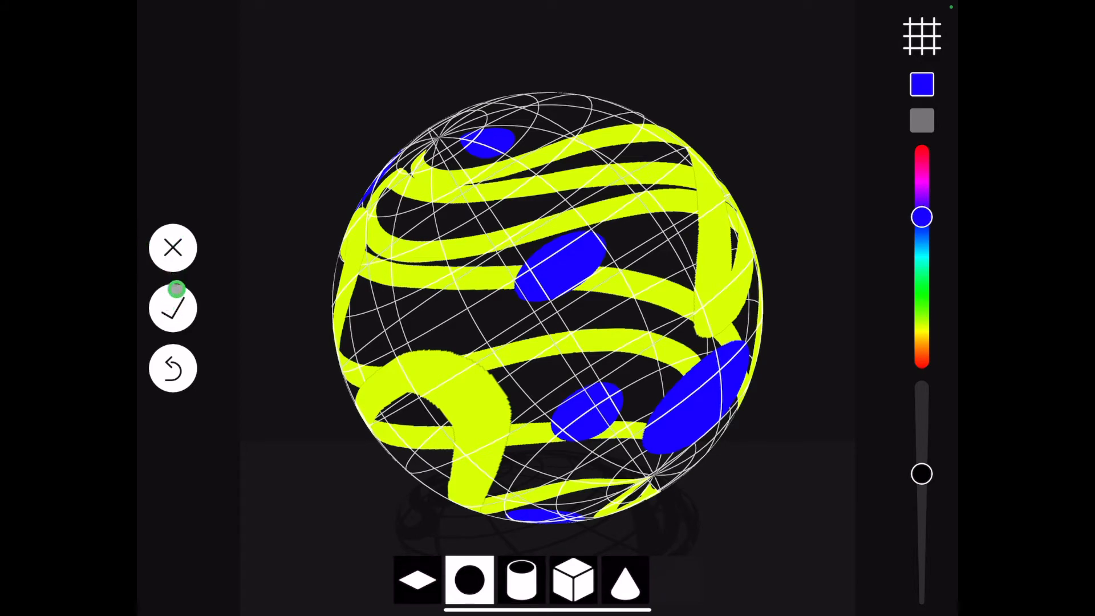
{"action": "left_click", "coordinate": [172, 308]}
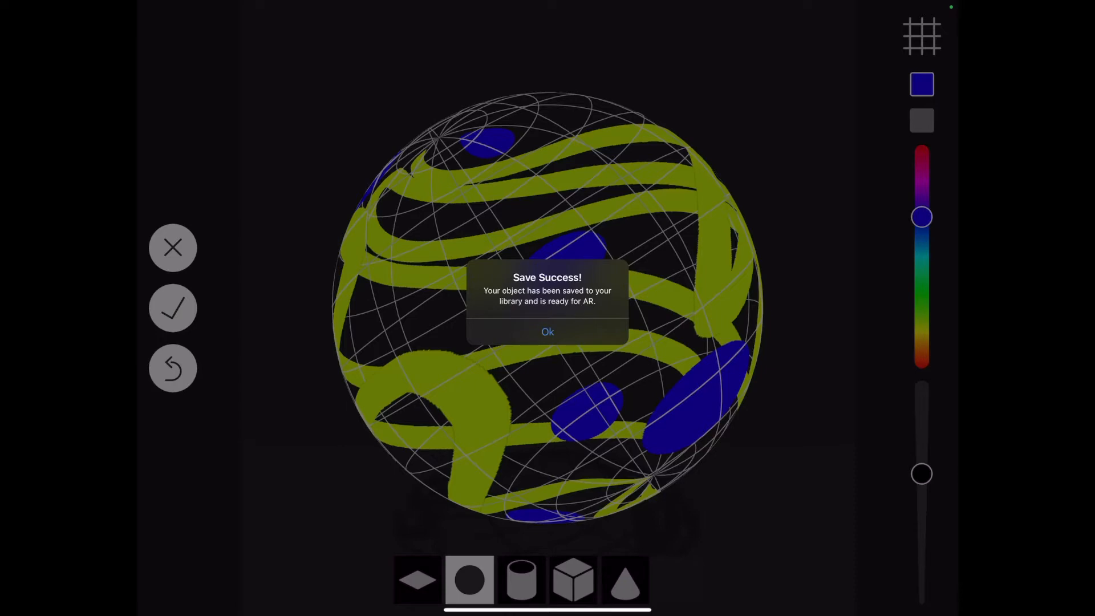
{"action": "left_click", "coordinate": [547, 332]}
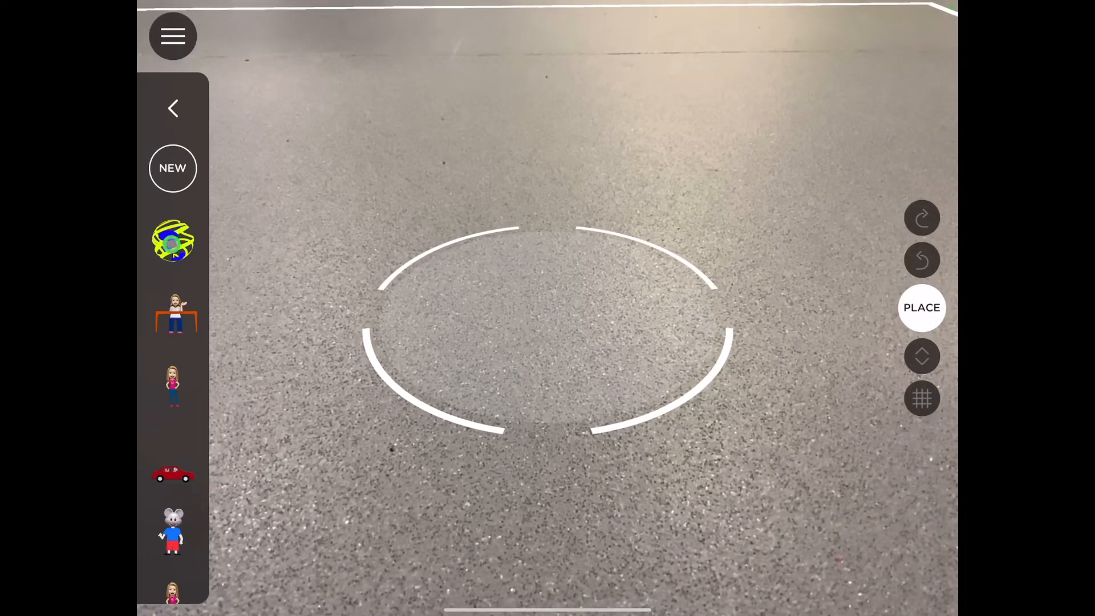
Choose NEW in the library panel to get another blank sketch canvas
{"action": "left_click", "coordinate": [173, 240]}
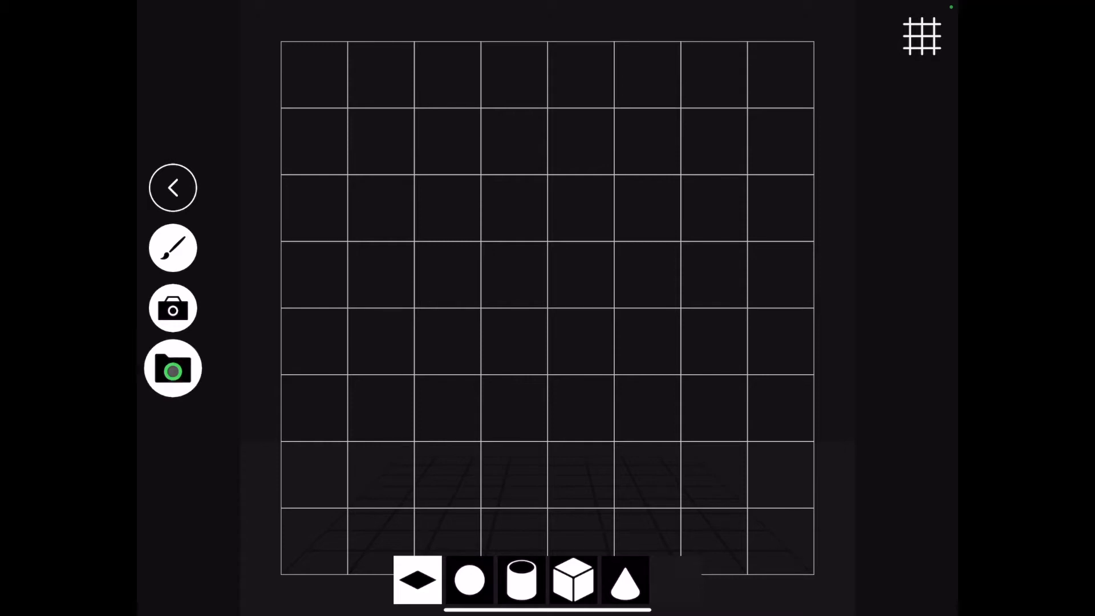
Import the Memoji-at-desk picture, flip it horizontally, accept, and save it as an object
{"action": "left_click", "coordinate": [172, 368]}
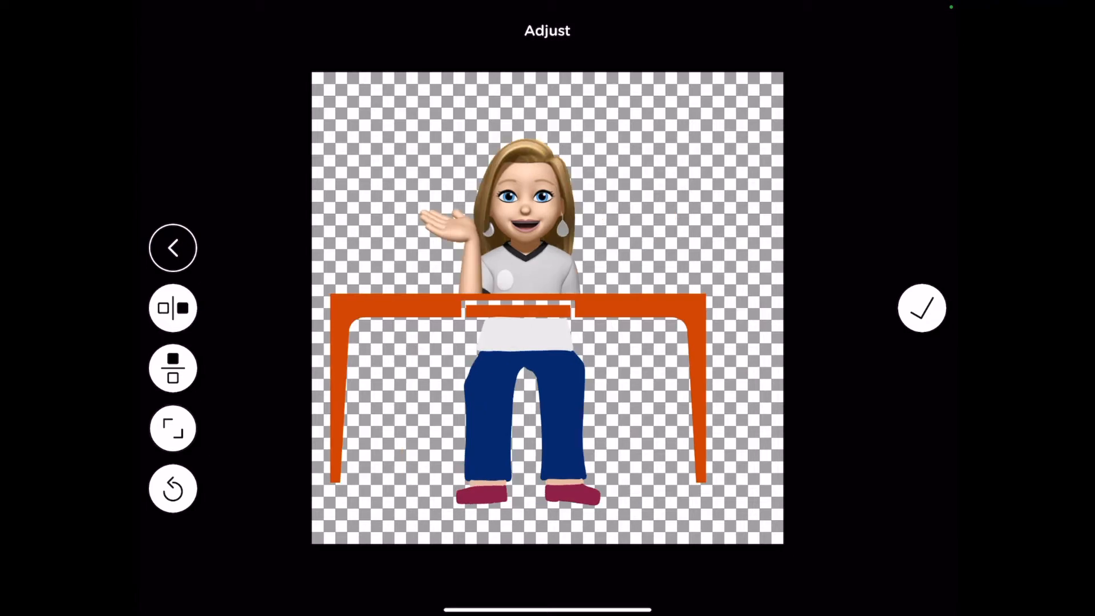
{"action": "left_click", "coordinate": [172, 368]}
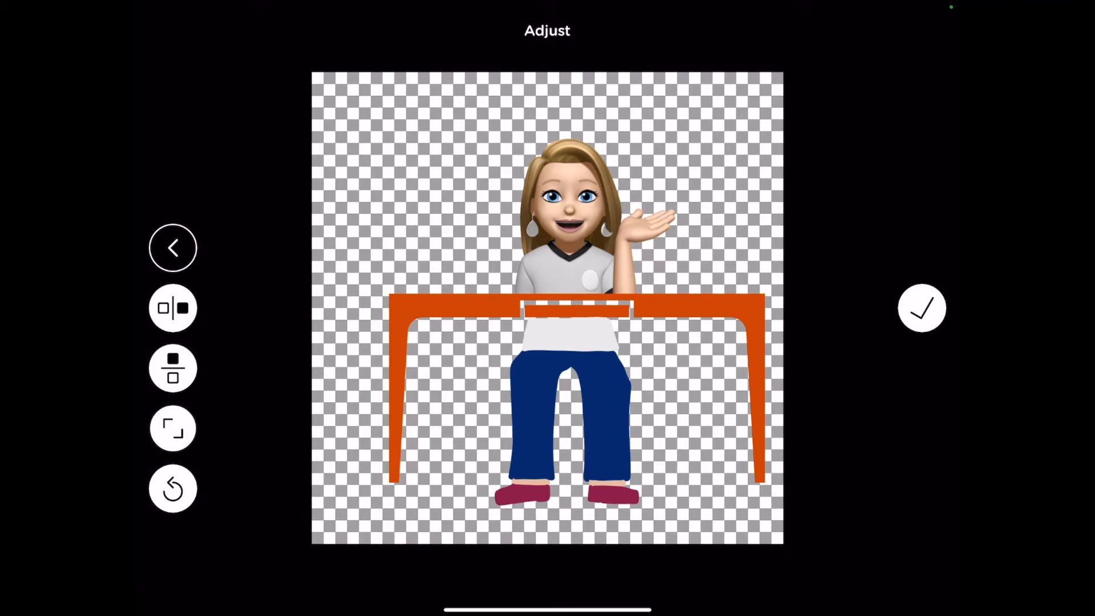
{"action": "left_click", "coordinate": [920, 309]}
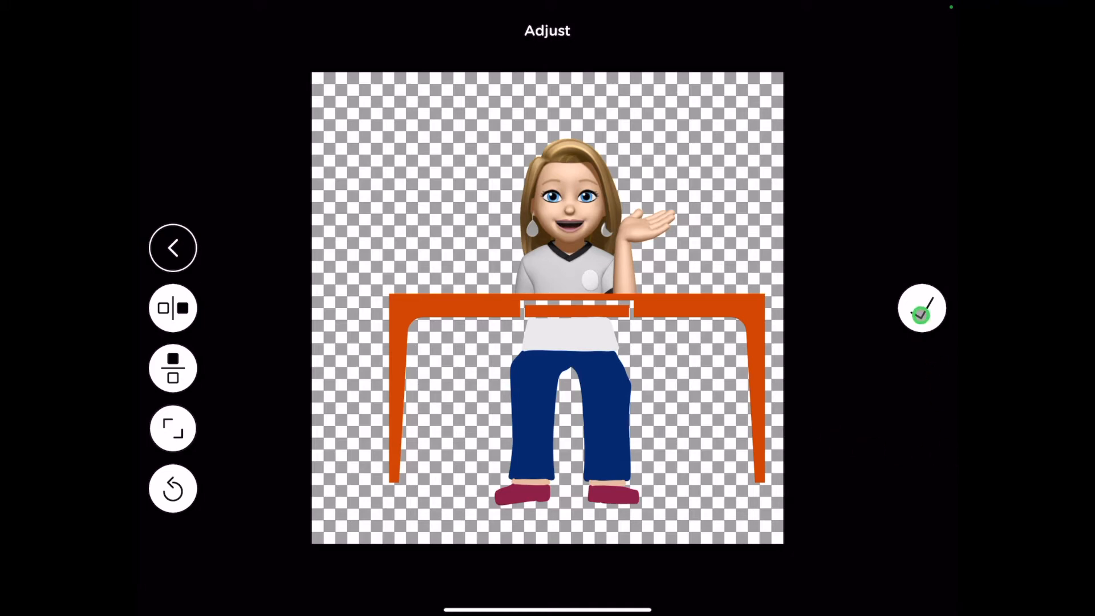
{"action": "left_click", "coordinate": [920, 308]}
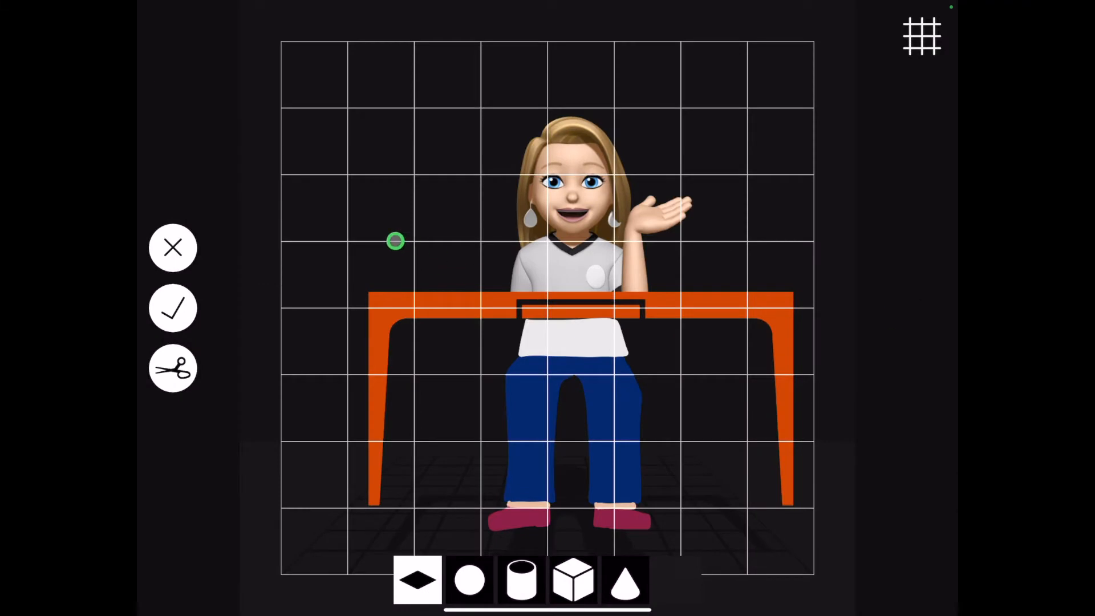
{"action": "left_click", "coordinate": [172, 308]}
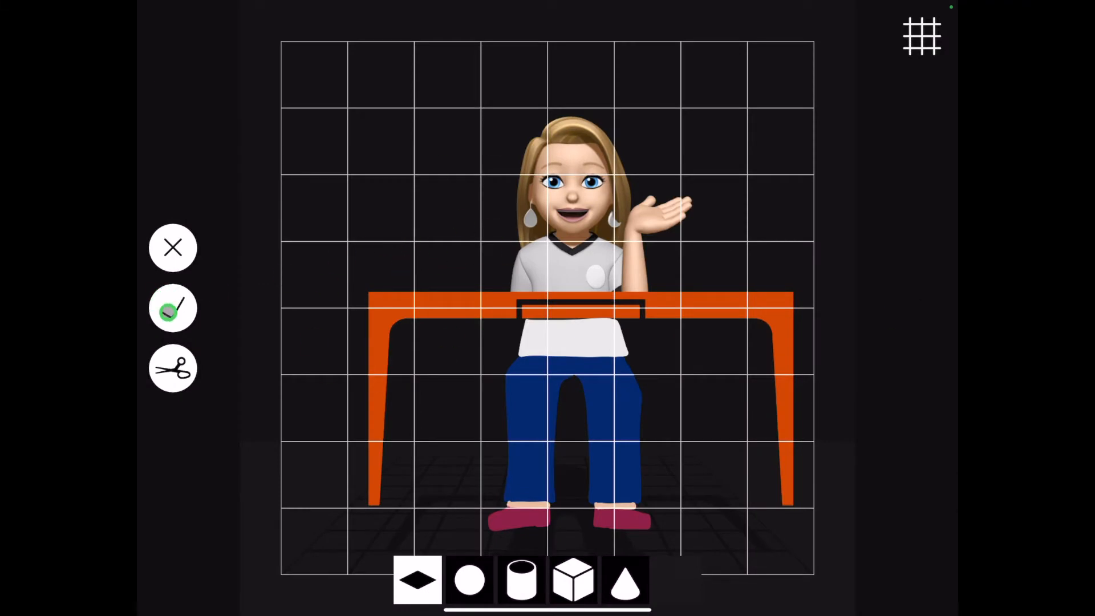
{"action": "left_click", "coordinate": [172, 309]}
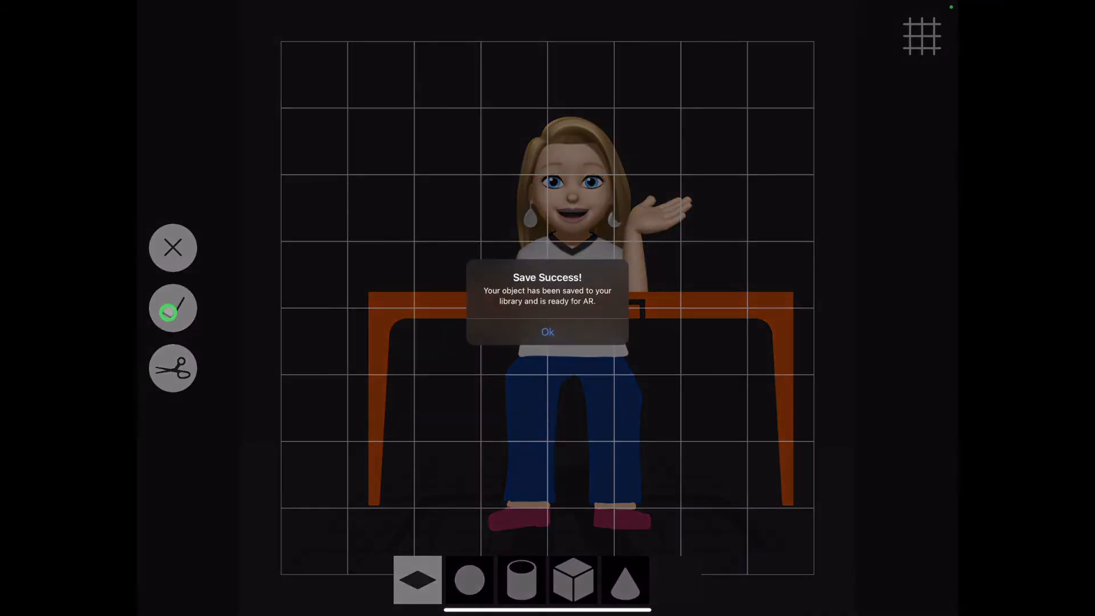
Dismiss the save confirmation and select the yellow and blue sphere to show its animations
{"action": "left_click", "coordinate": [547, 331]}
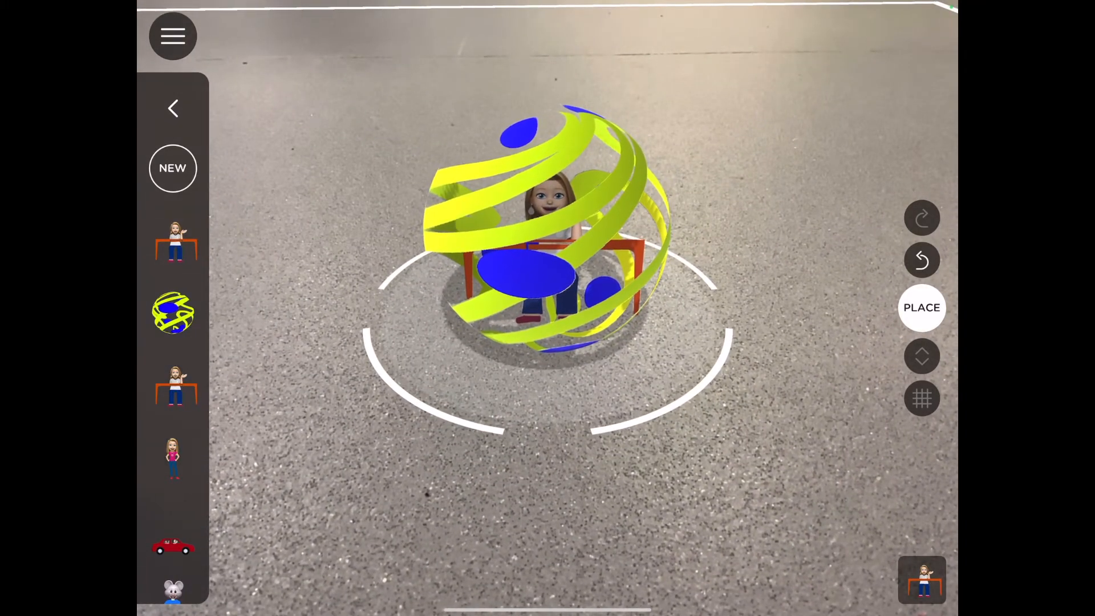
{"action": "left_click", "coordinate": [172, 312]}
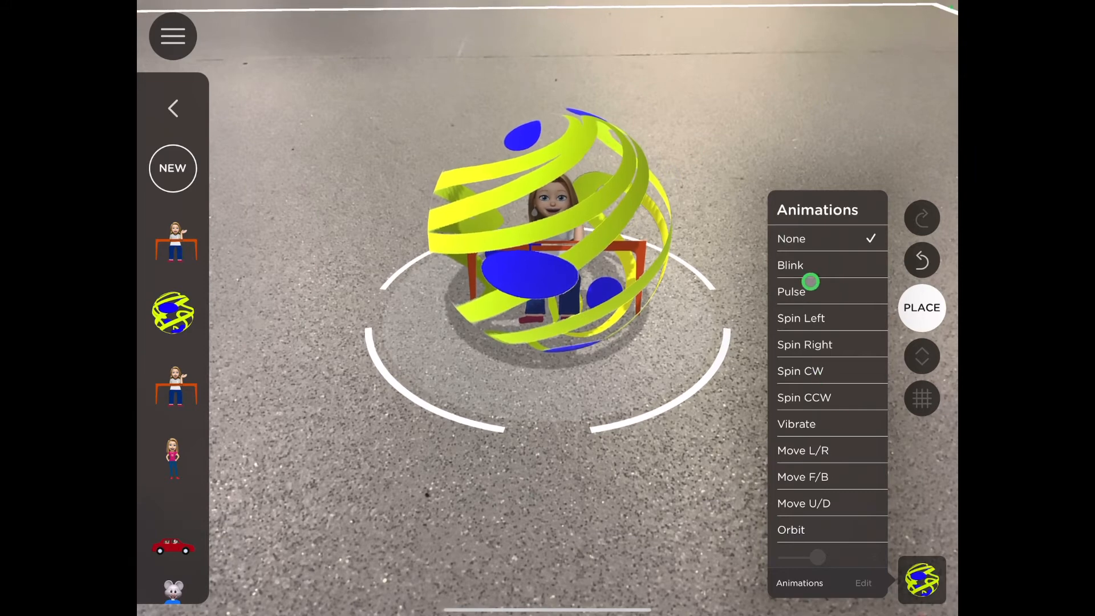
Preview Blink, Pulse, Spin Left/Right/CW, Vibrate, Move L/R, F/B, U/D on the sphere, ending with Orbit
{"action": "left_click", "coordinate": [790, 265]}
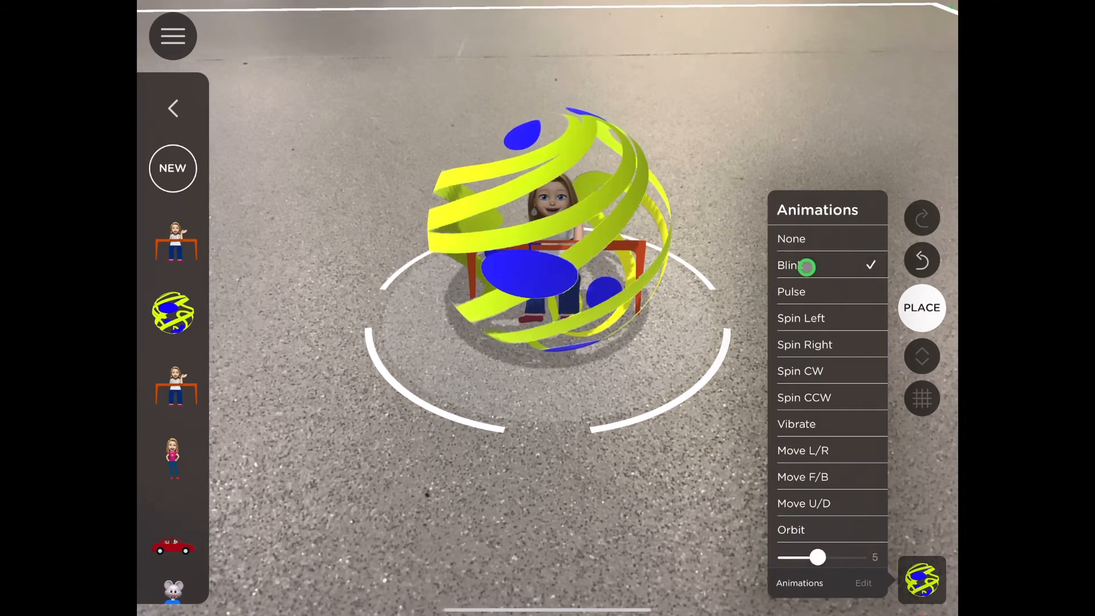
{"action": "left_click", "coordinate": [791, 291]}
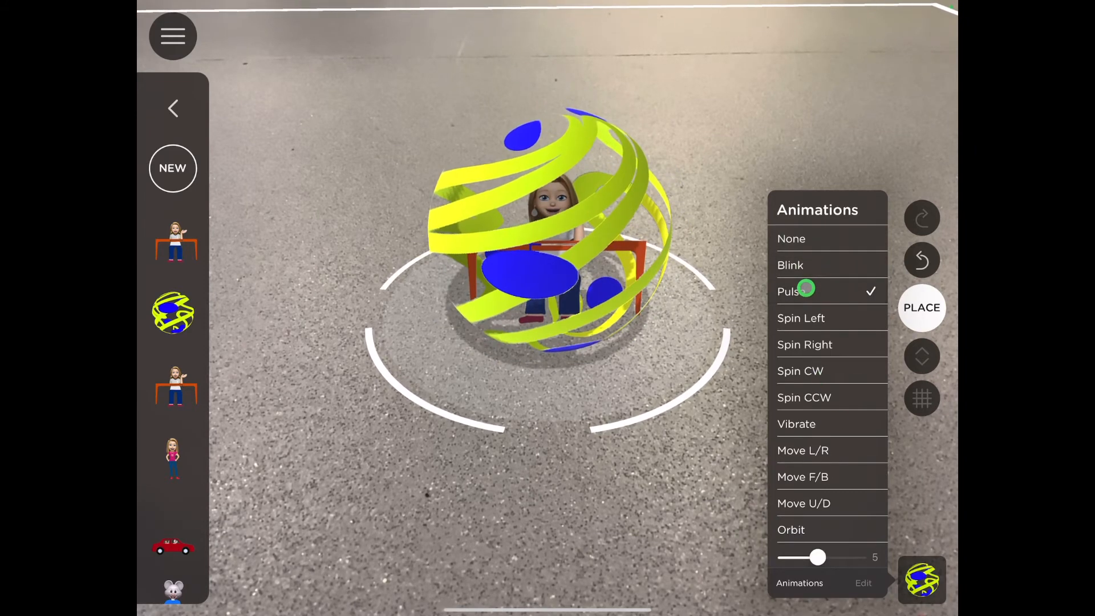
{"action": "left_click", "coordinate": [800, 317]}
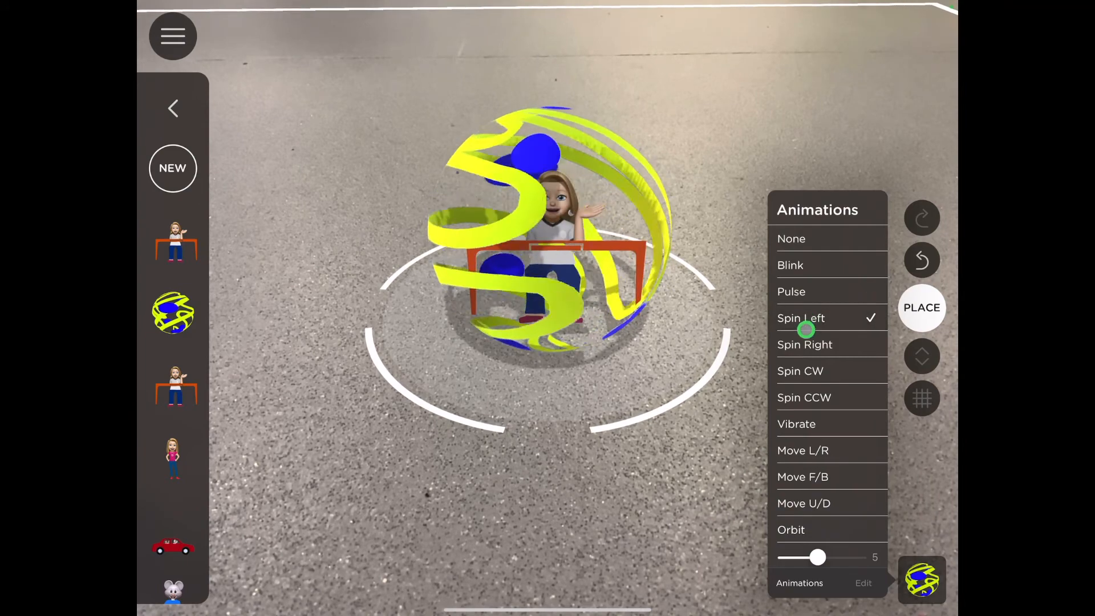
{"action": "left_click", "coordinate": [804, 344]}
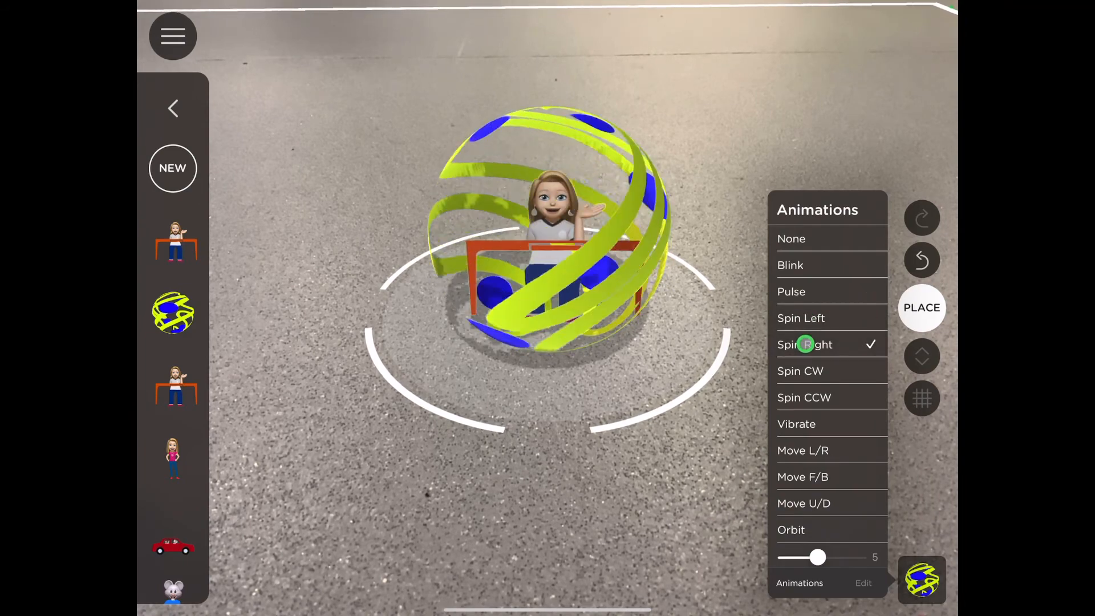
{"action": "left_click", "coordinate": [800, 370]}
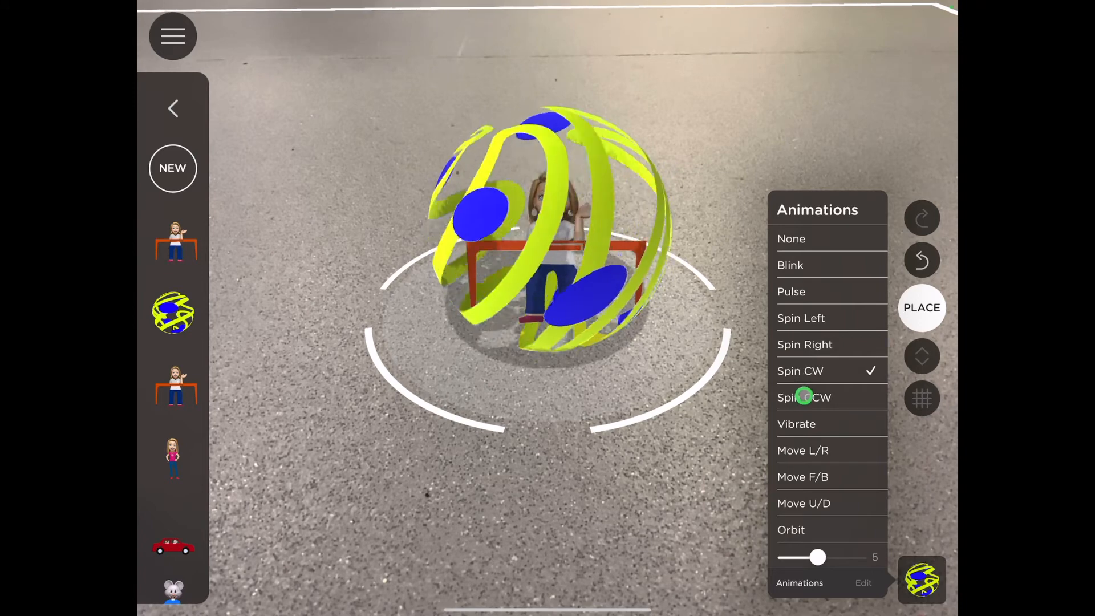
{"action": "left_click", "coordinate": [796, 423]}
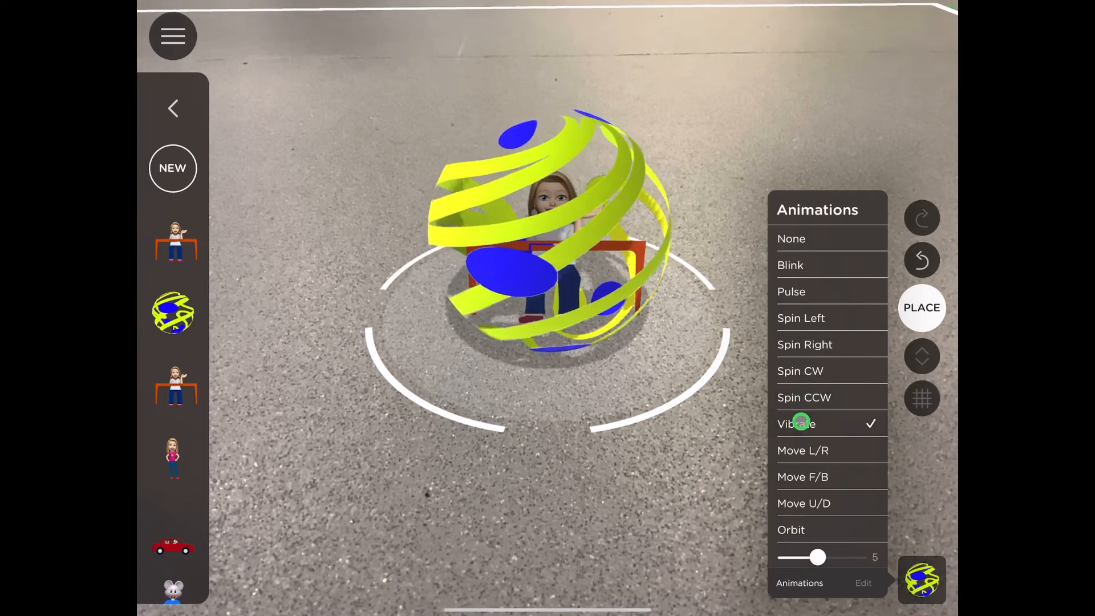
{"action": "left_click", "coordinate": [803, 449]}
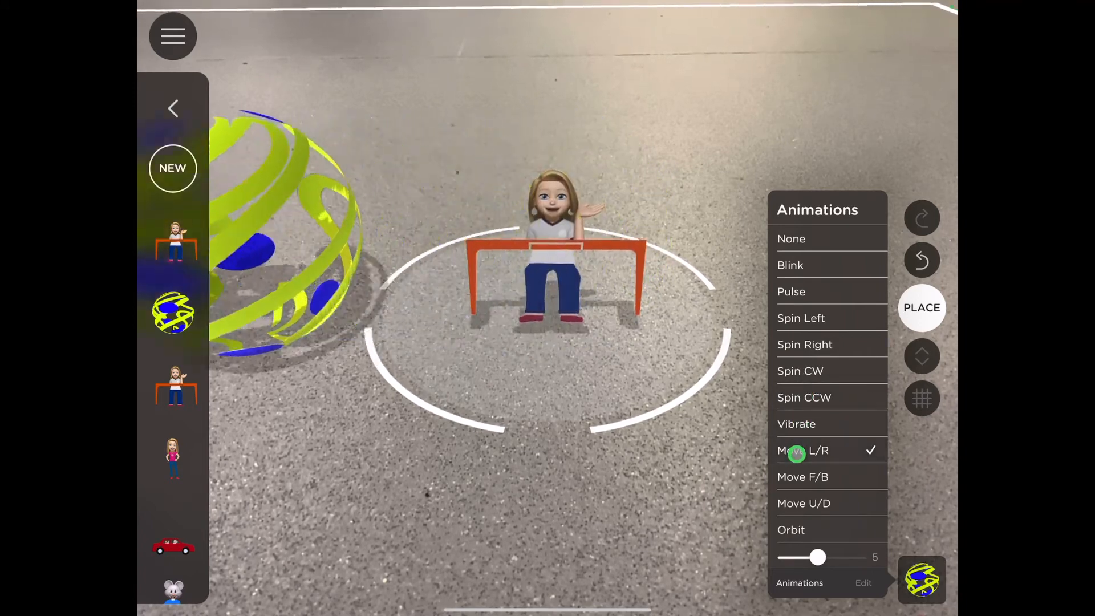
{"action": "left_click", "coordinate": [803, 476]}
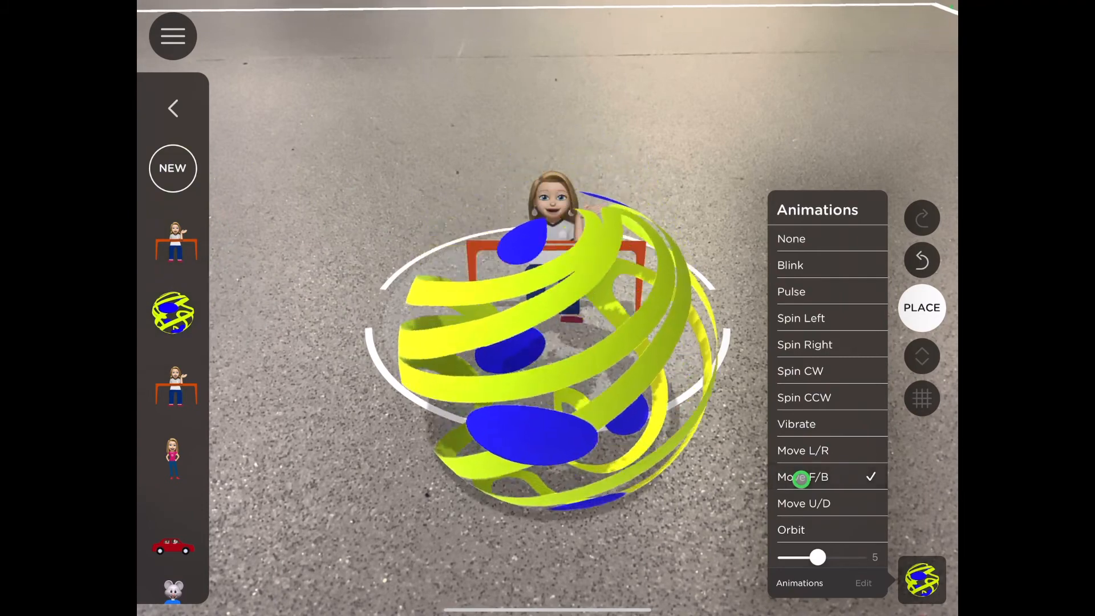
{"action": "left_click", "coordinate": [803, 502]}
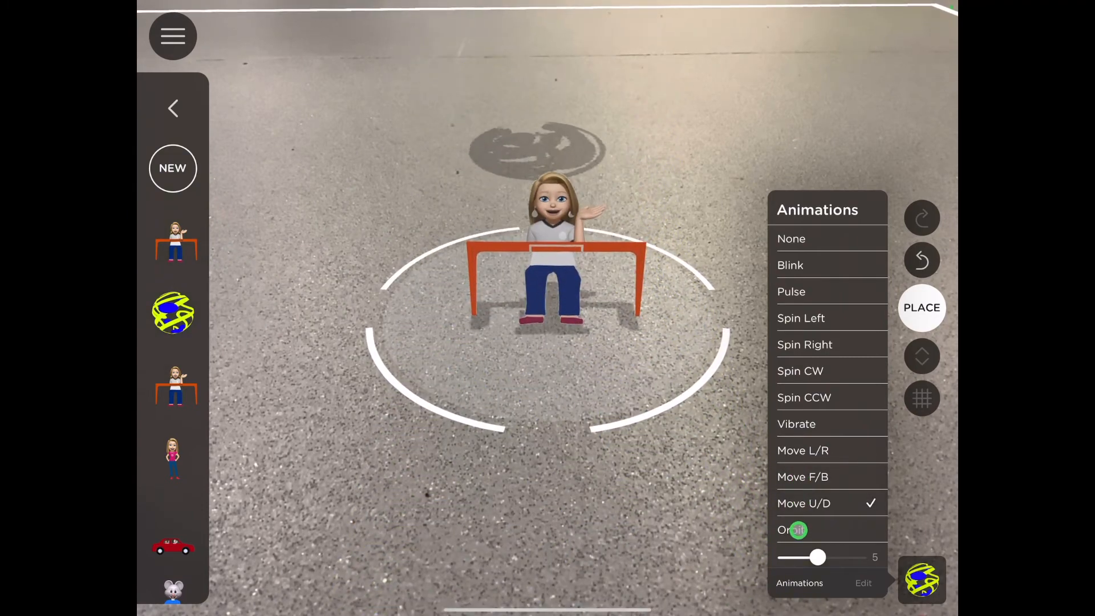
{"action": "left_click", "coordinate": [791, 530]}
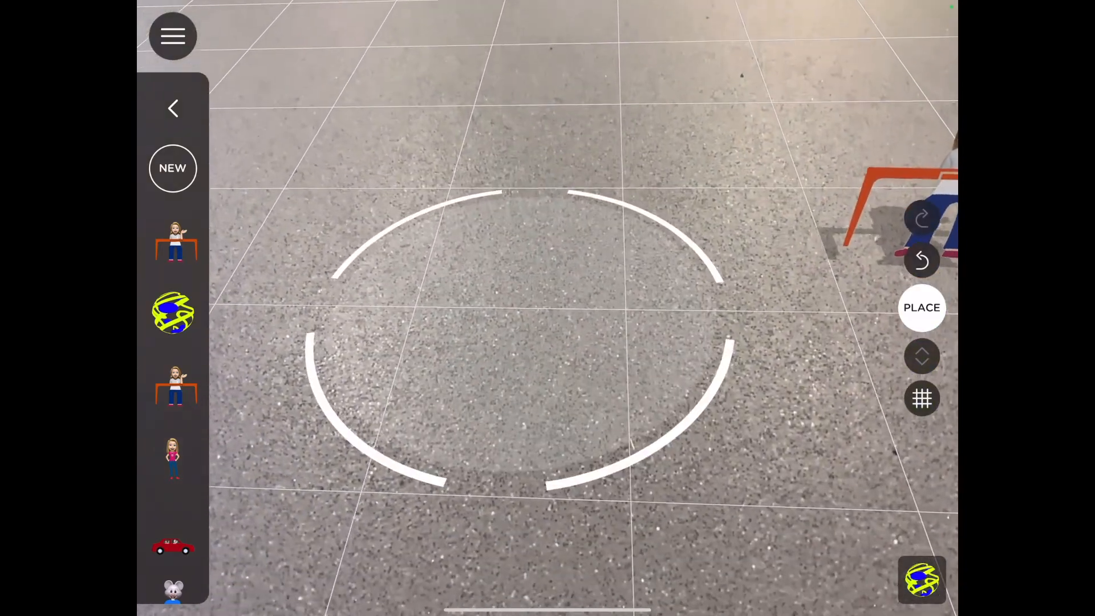
Close the Animations menu so the sphere orbits the Memoji at the desk
{"action": "left_click", "coordinate": [921, 307]}
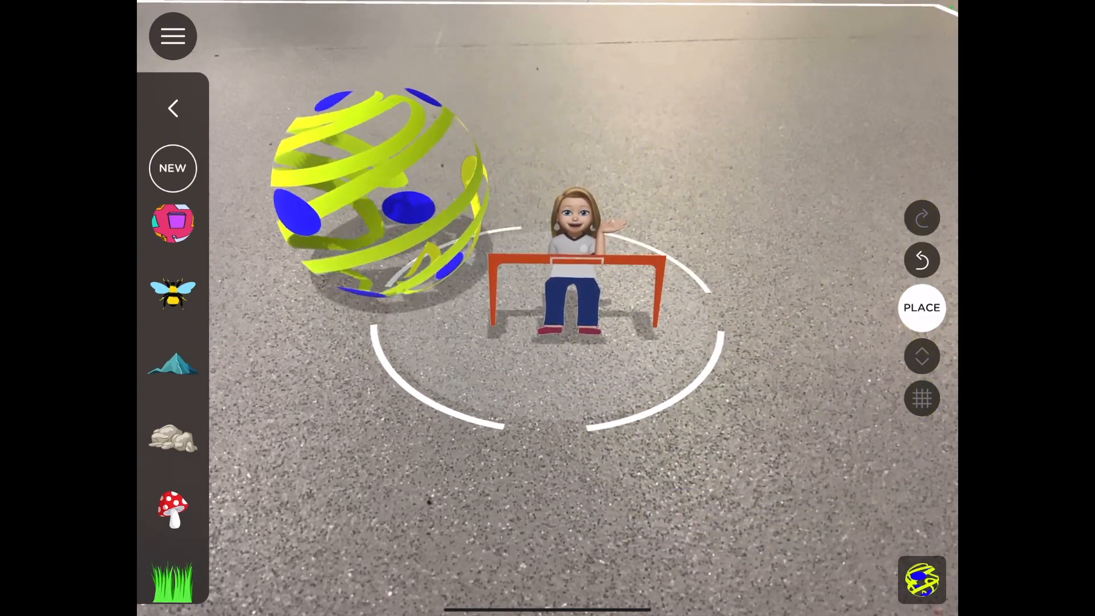
Add nature pieces and the rainbow, then place the landscape for viewing
{"action": "left_click", "coordinate": [172, 438]}
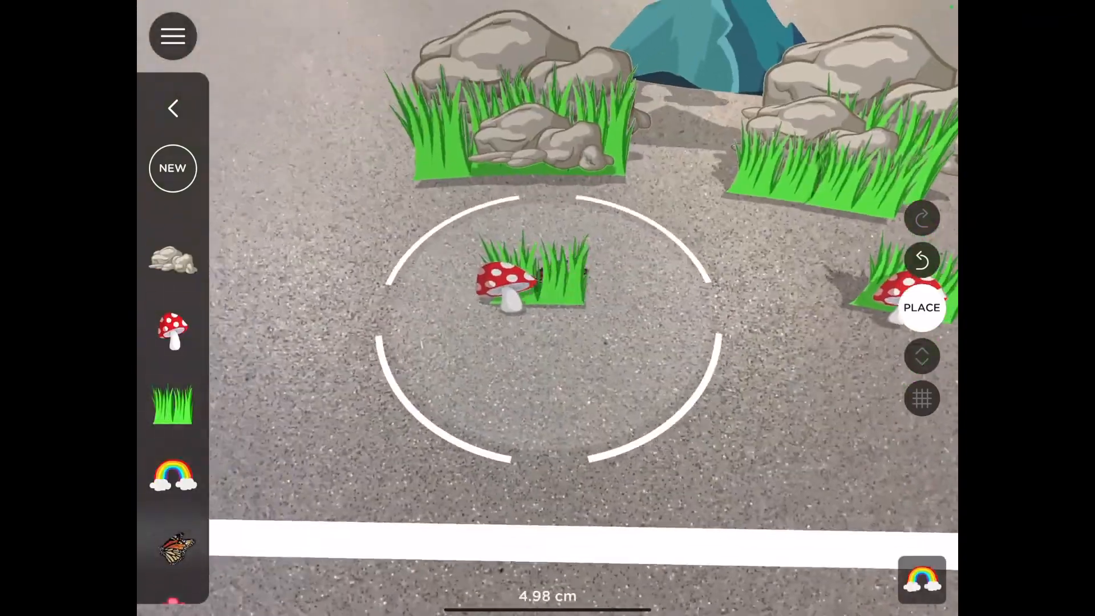
{"action": "left_click", "coordinate": [921, 308]}
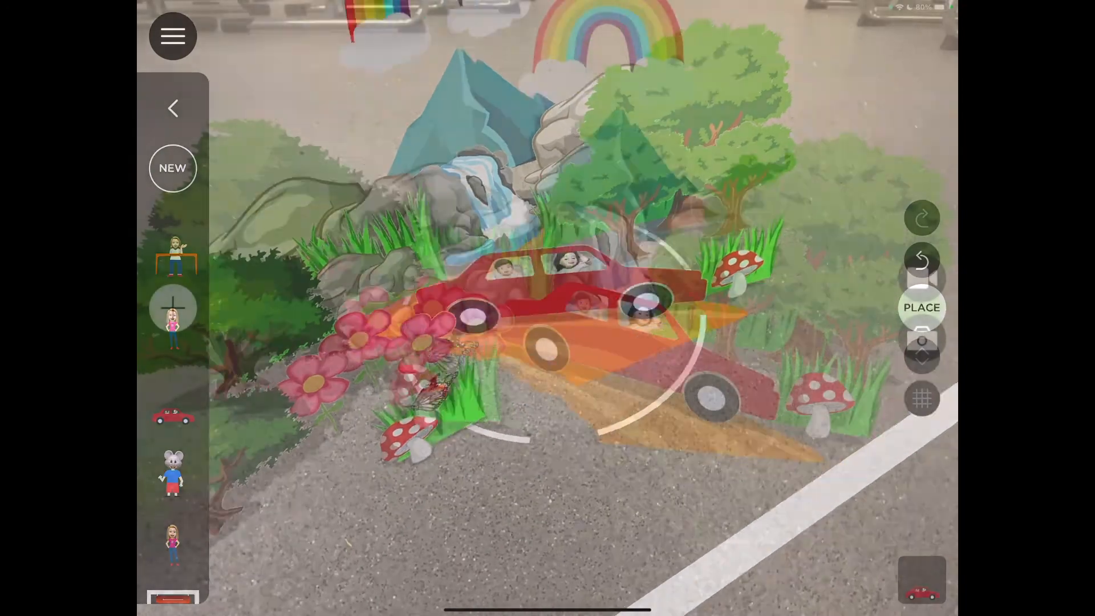
{"action": "left_click", "coordinate": [921, 307]}
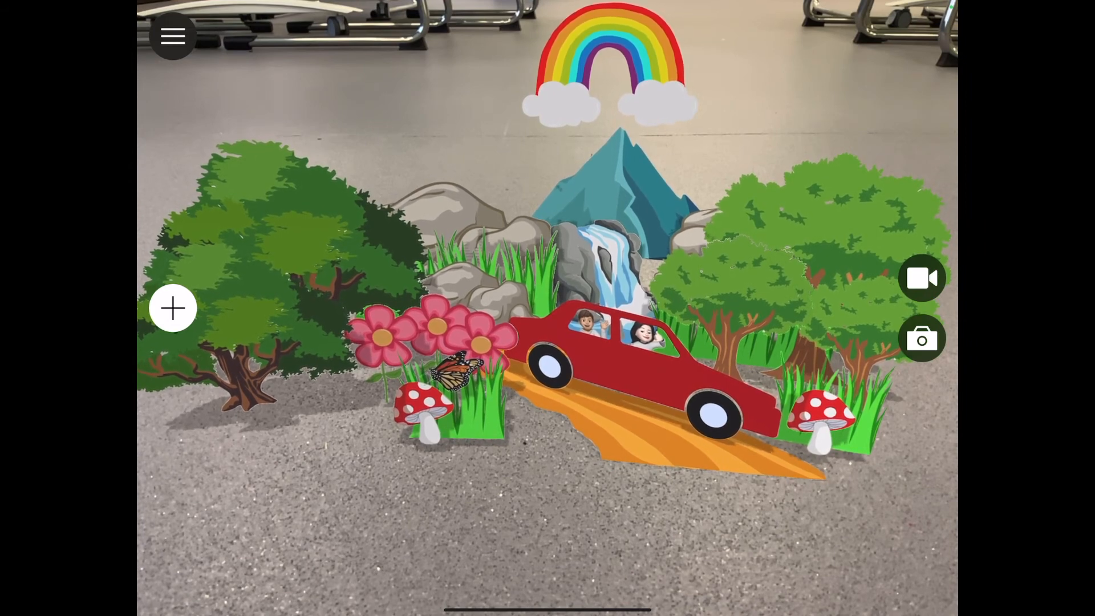
{"action": "left_click", "coordinate": [921, 339]}
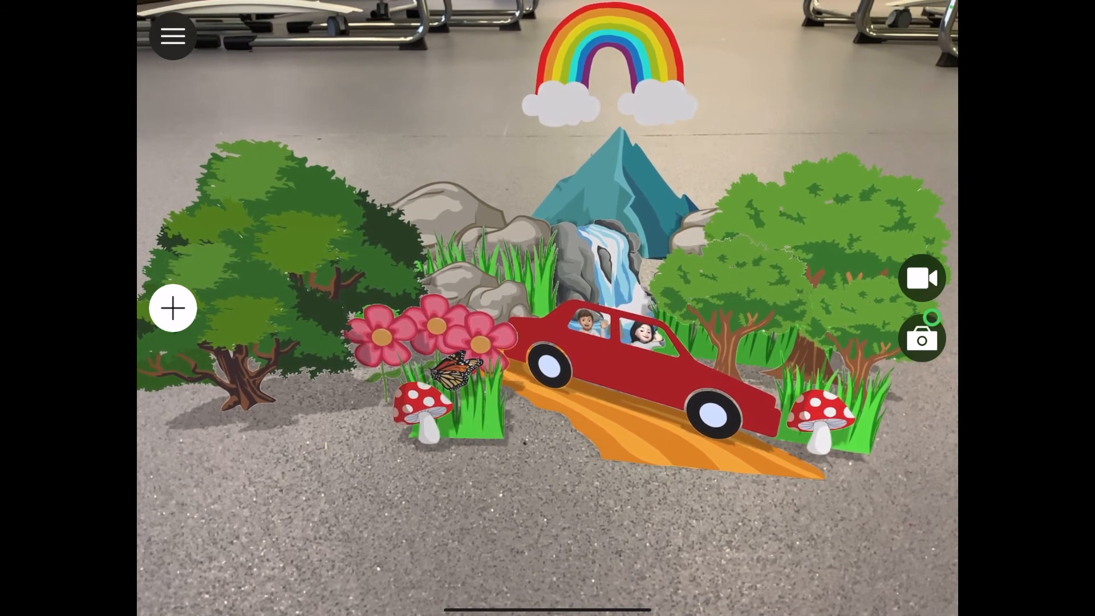
{"action": "left_click", "coordinate": [920, 278]}
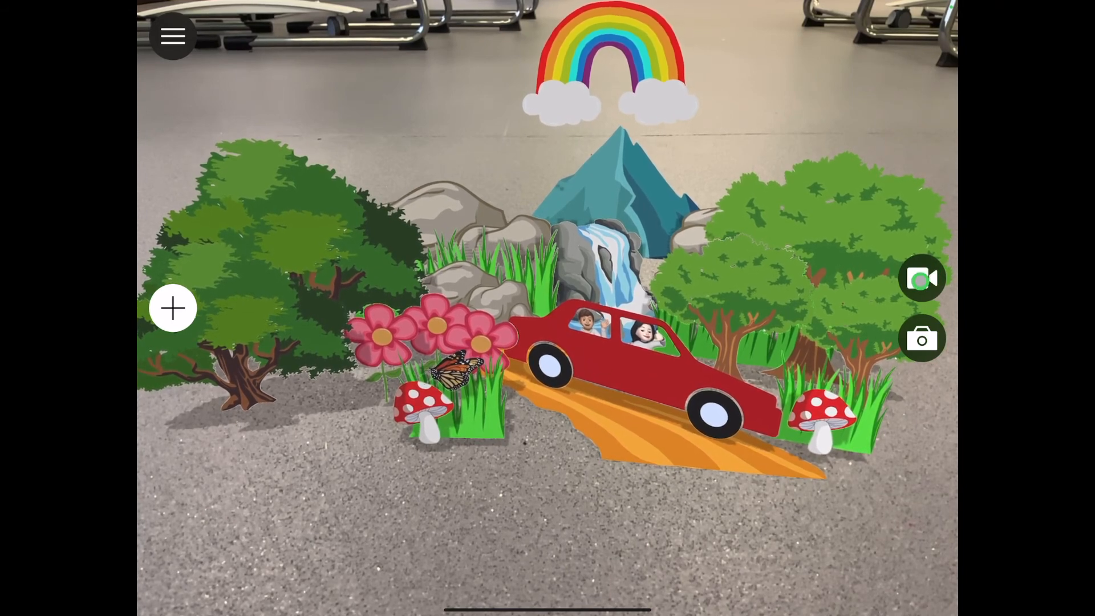
{"action": "left_click", "coordinate": [921, 278]}
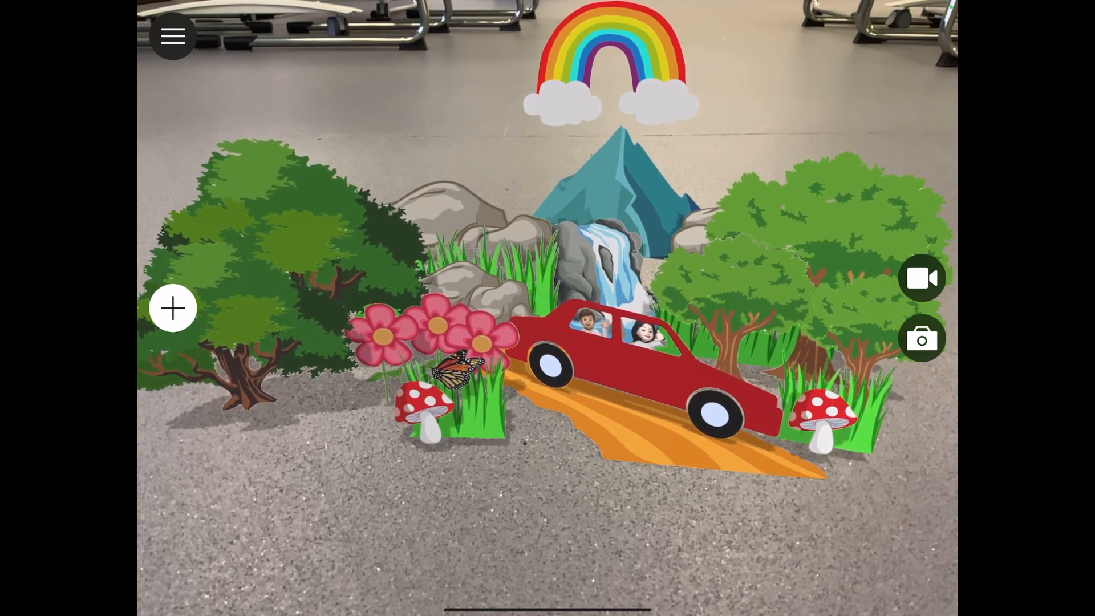
{"action": "left_click", "coordinate": [172, 36]}
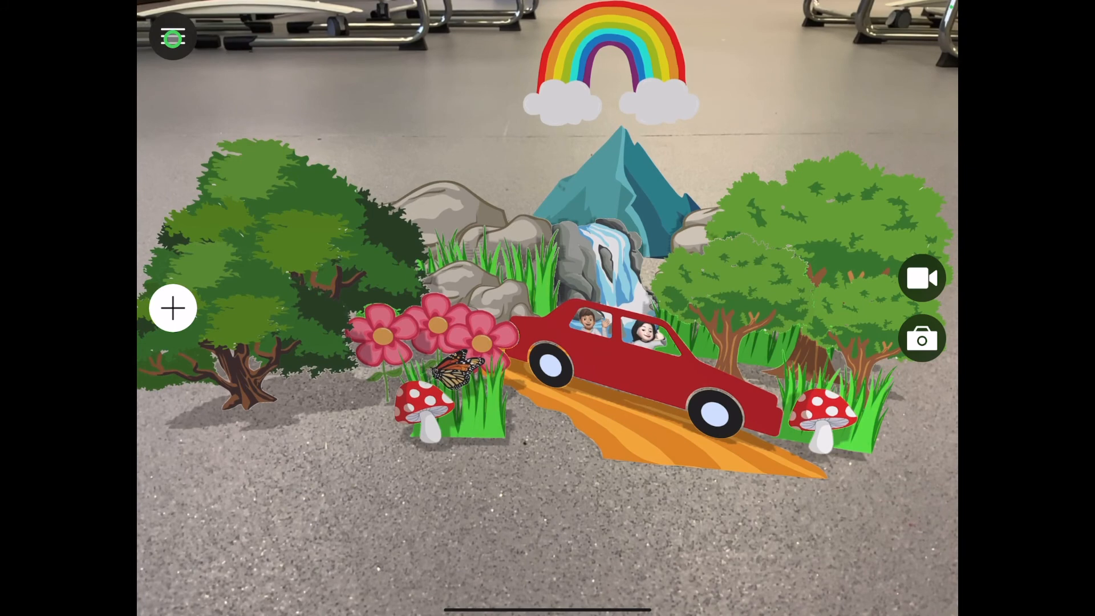
Save the scene with the title 'Storytelling' and dismiss the confirmation
{"action": "left_click", "coordinate": [172, 36]}
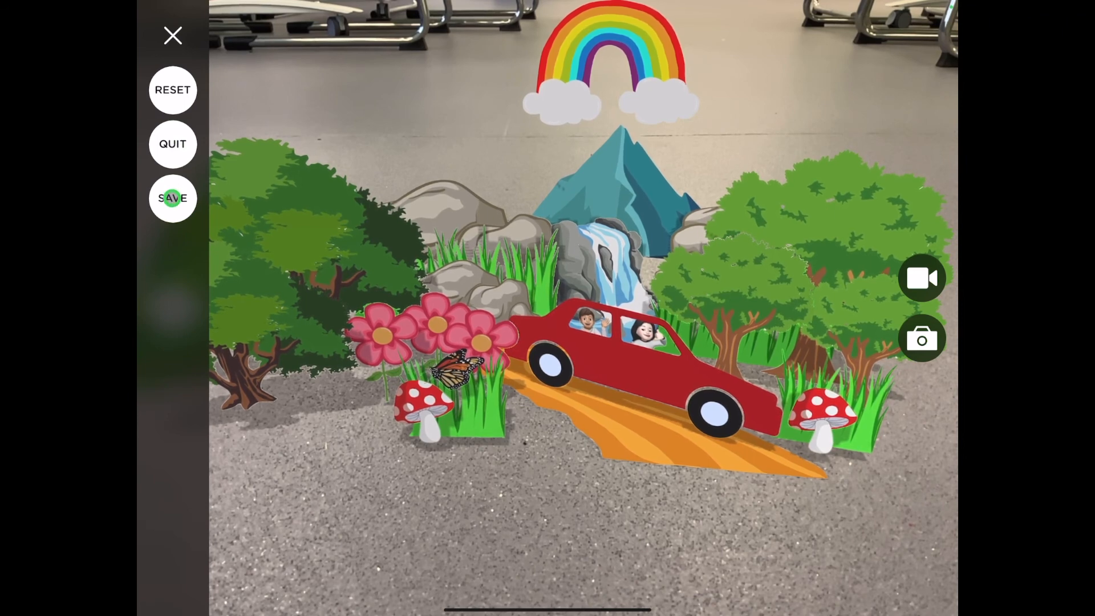
{"action": "left_click", "coordinate": [172, 198]}
{"action": "type", "text": "St"}
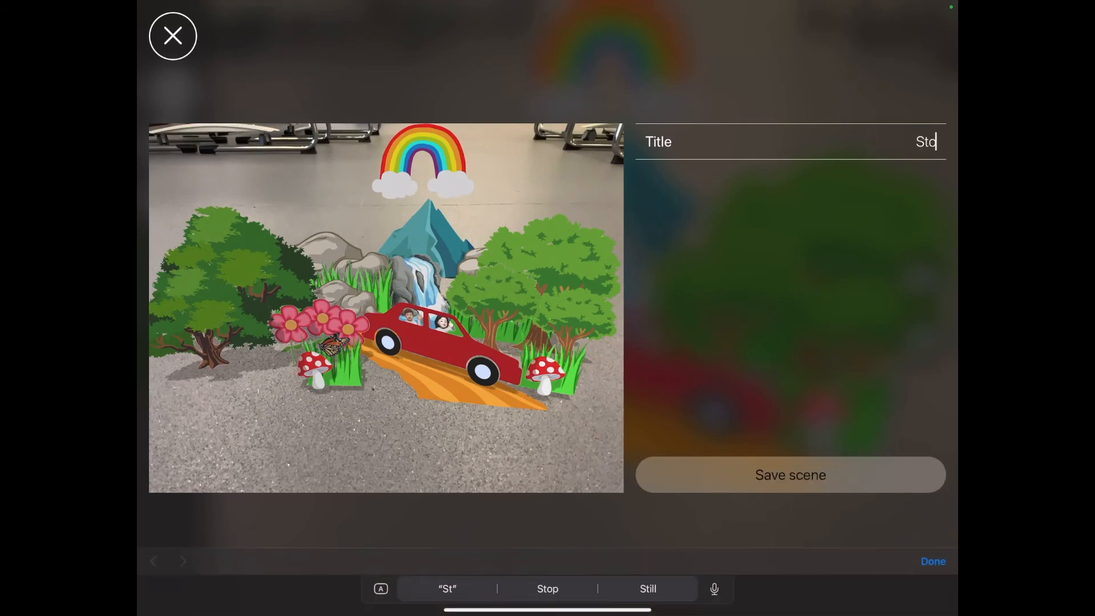
{"action": "type", "text": "rytelling"}
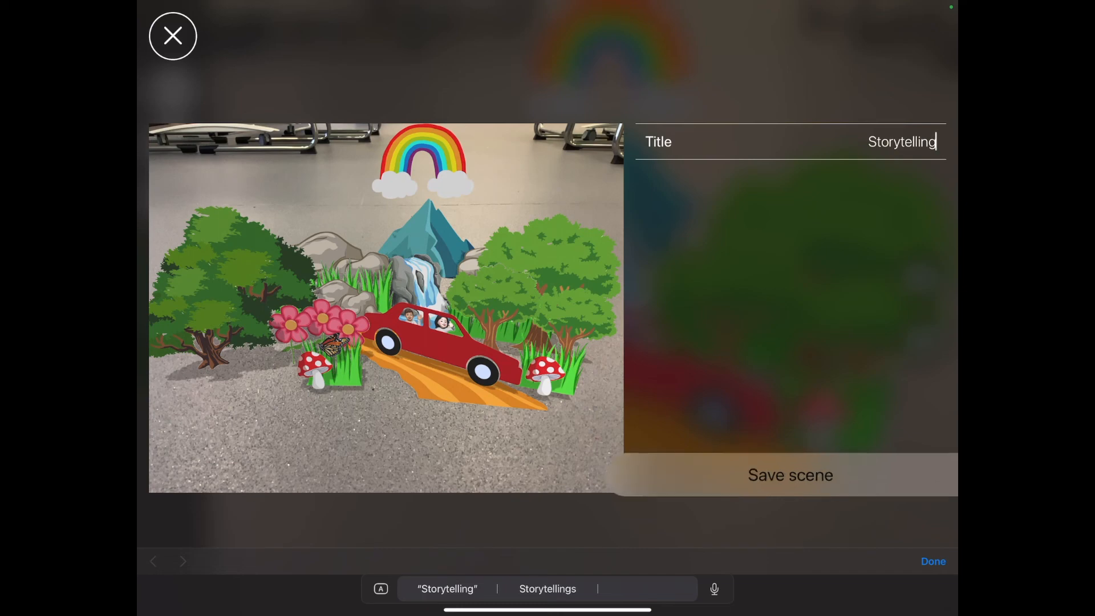
{"action": "left_click", "coordinate": [789, 475]}
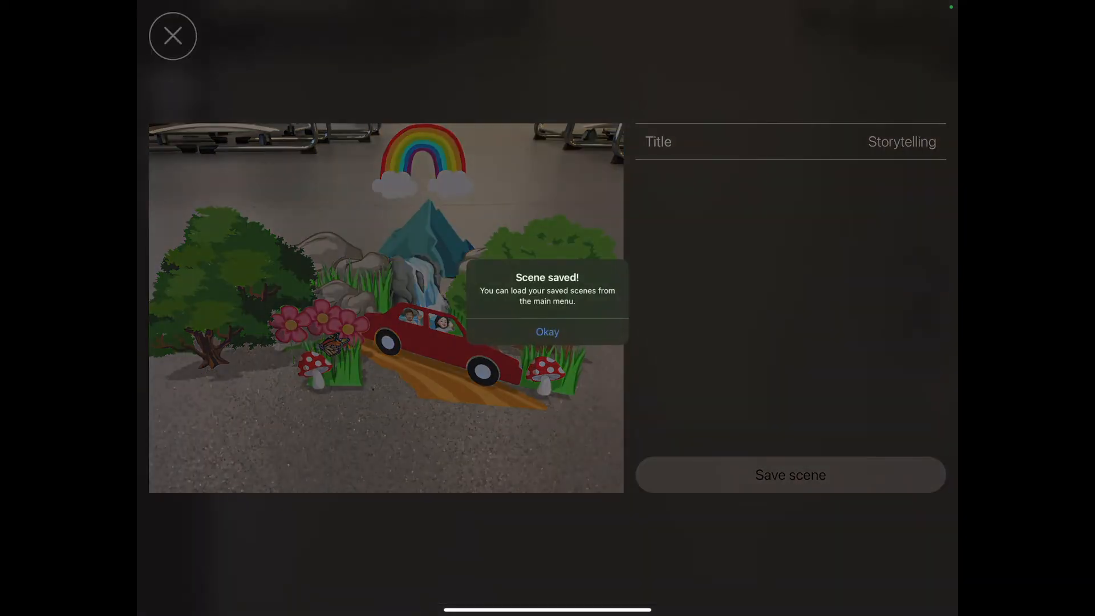
{"action": "left_click", "coordinate": [547, 332]}
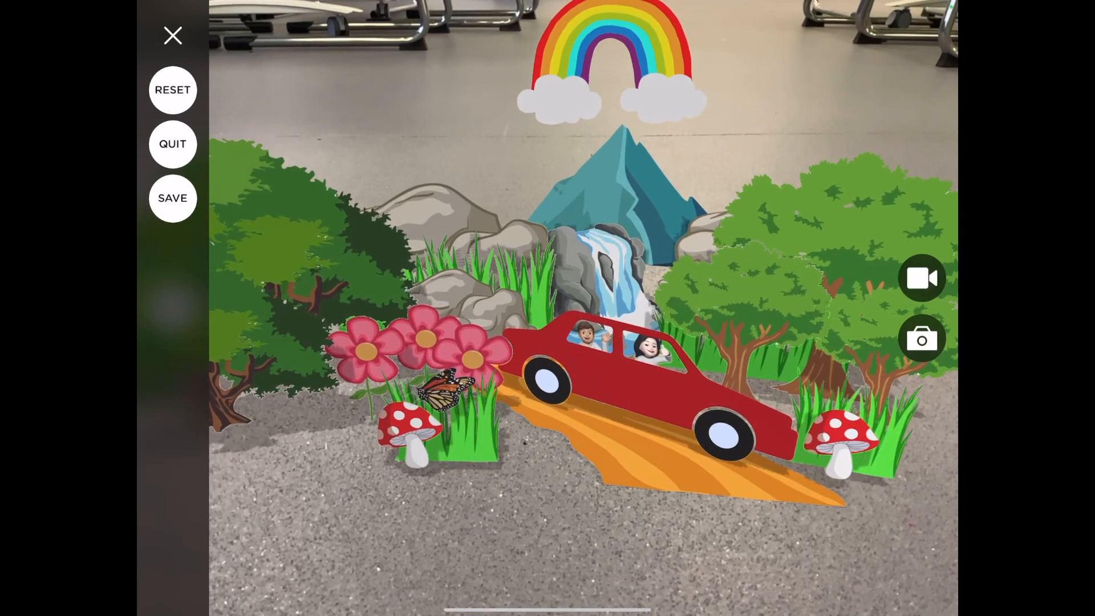